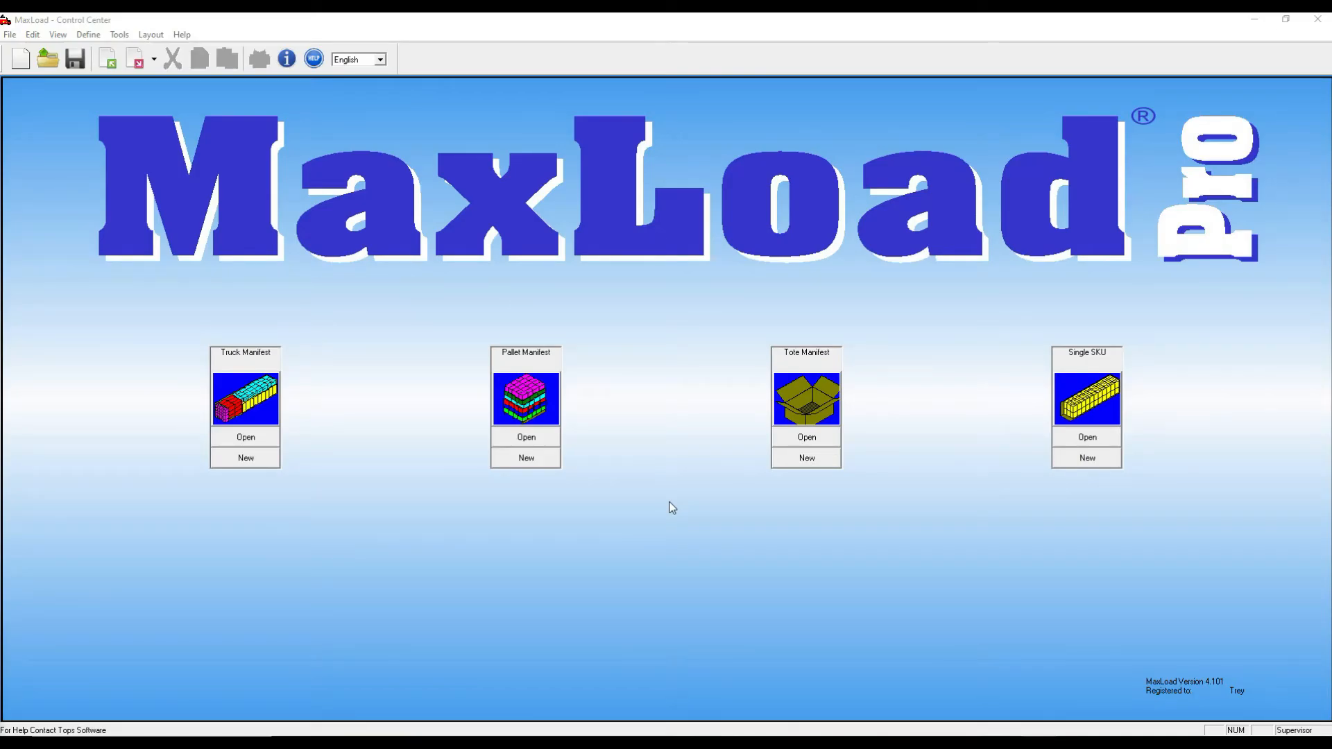
mouse_move(687, 503)
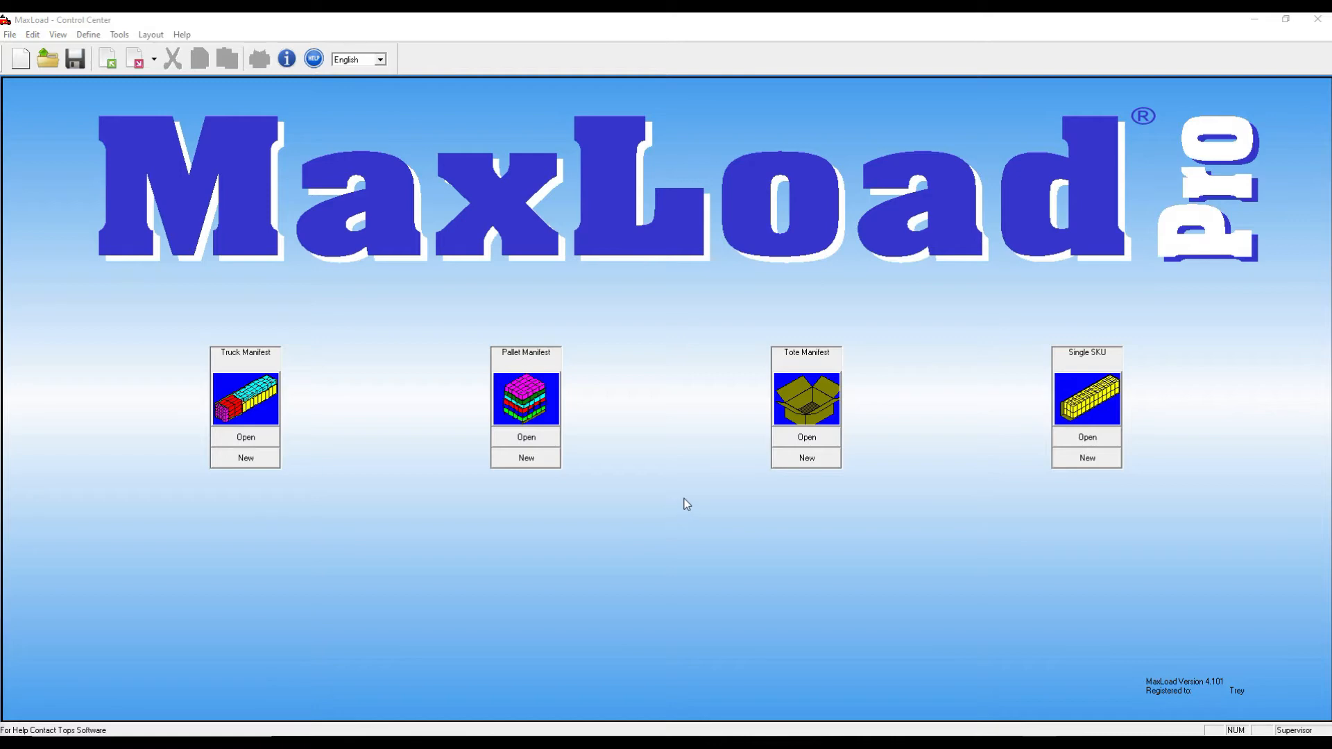
mouse_move(89, 35)
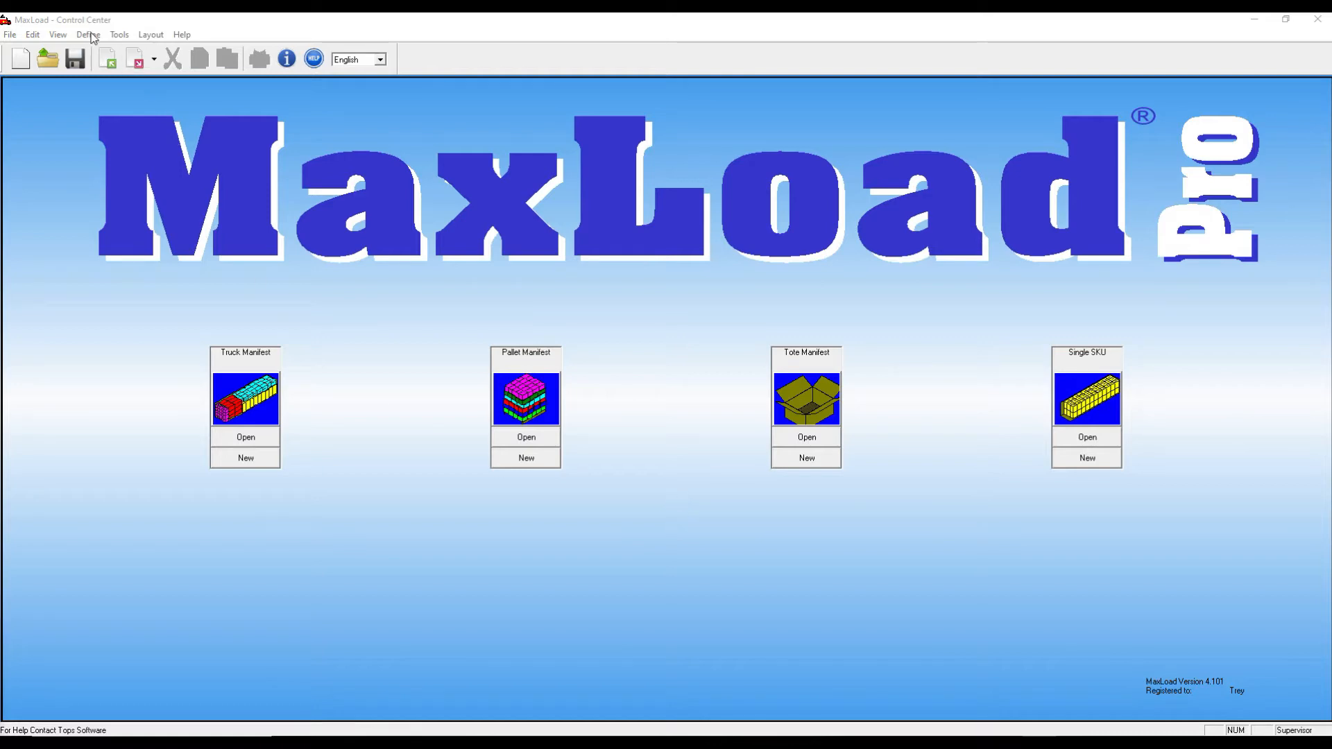
Reveal the Define list of item types: SKU, tote, pallet and vehicle.
click(89, 33)
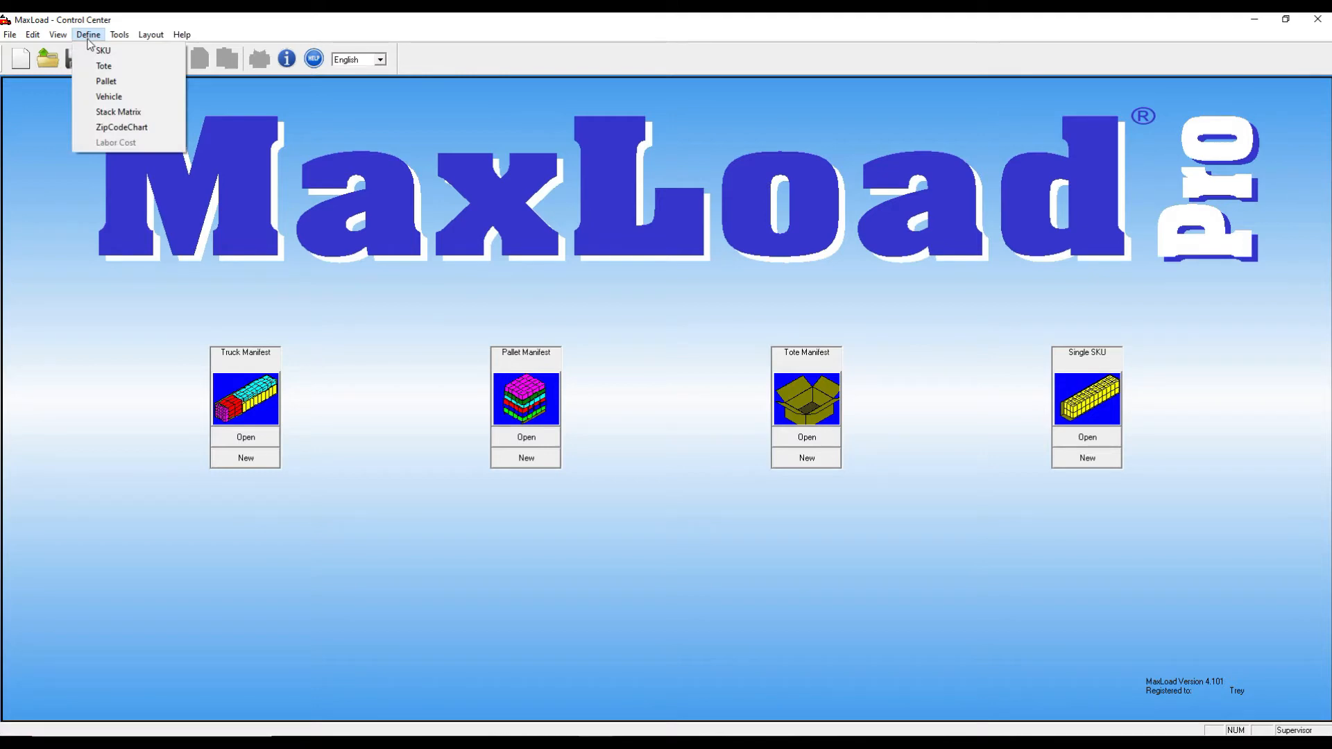
mouse_move(101, 50)
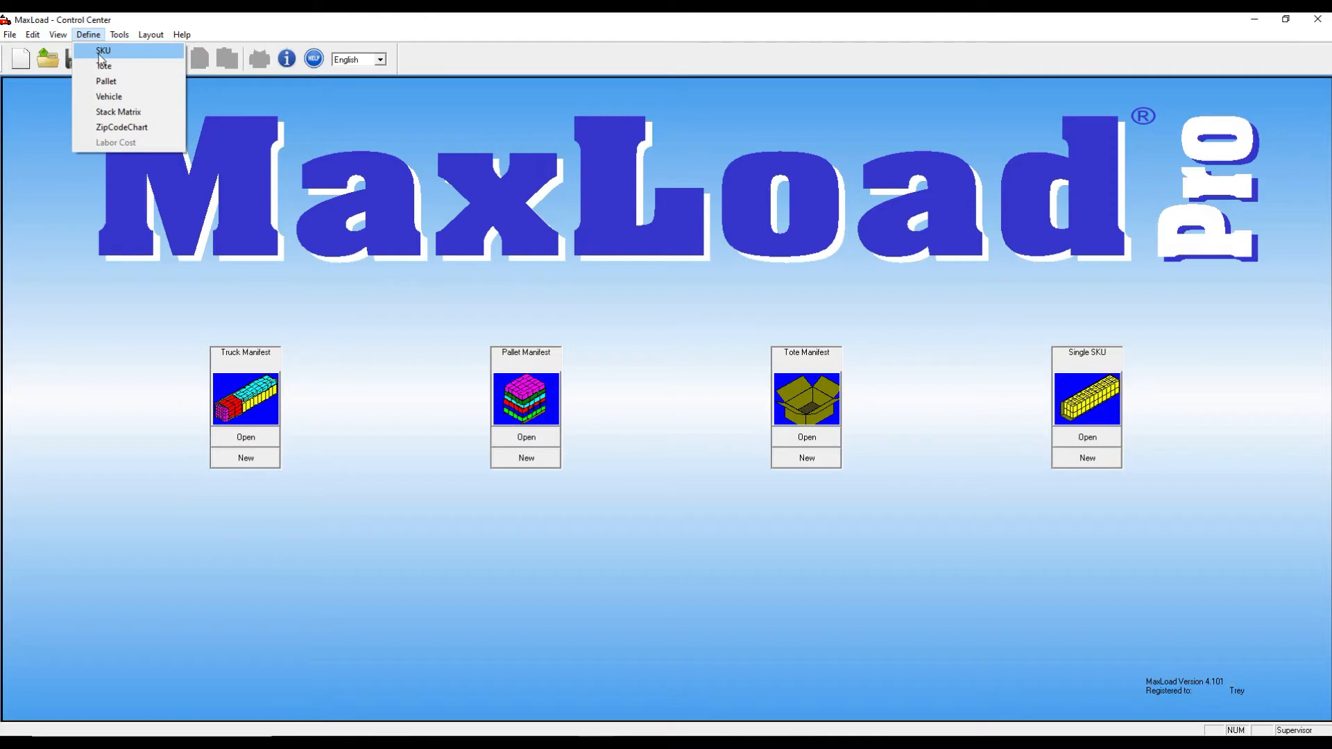
mouse_move(105, 81)
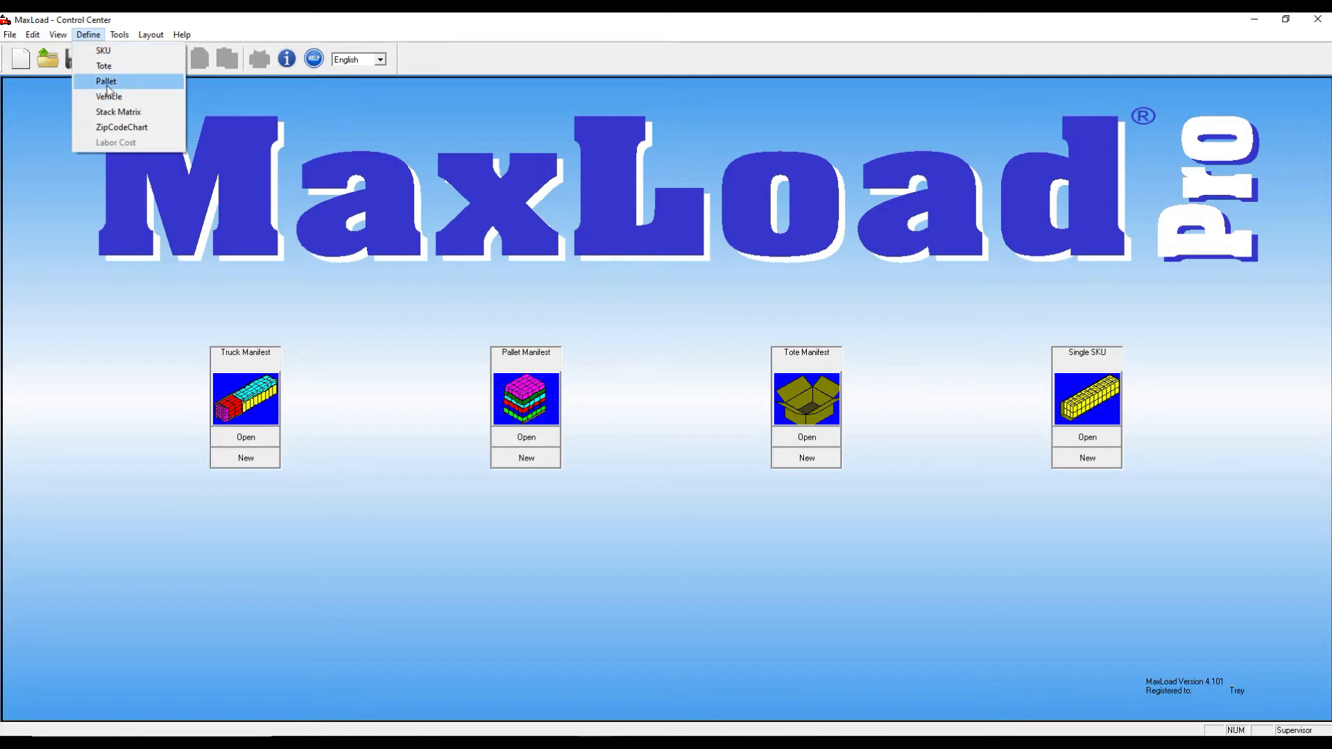
mouse_move(102, 50)
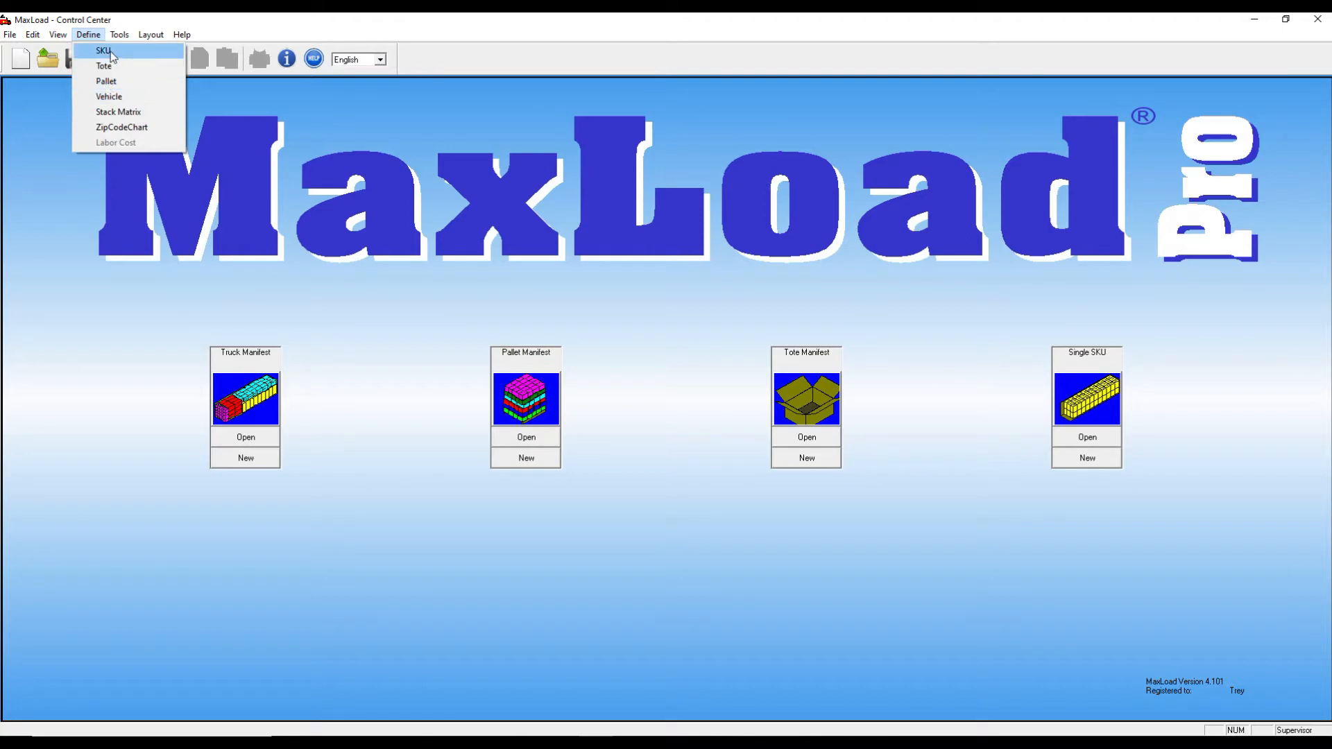
Begin a new SKU with a case of 15.50 × 10.31 × 9.50 in weighing 1.20 lb.
click(102, 50)
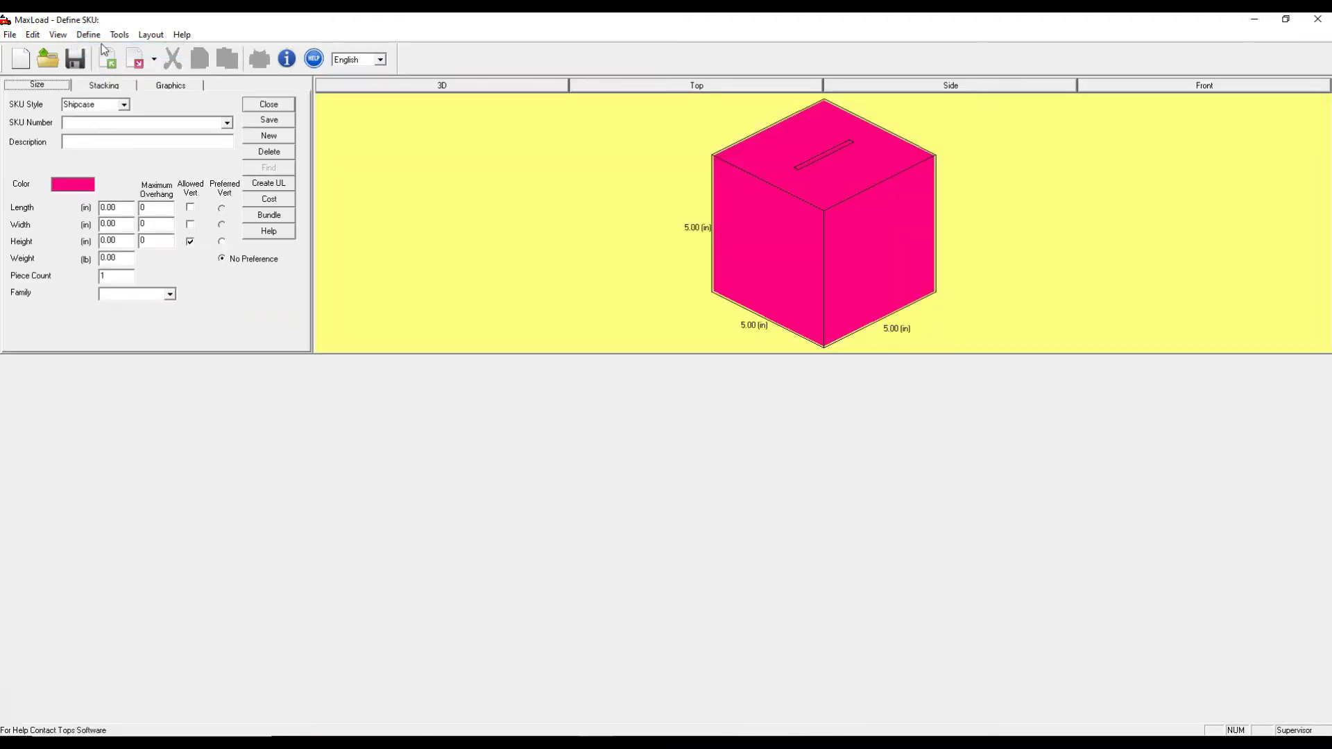
mouse_move(144, 138)
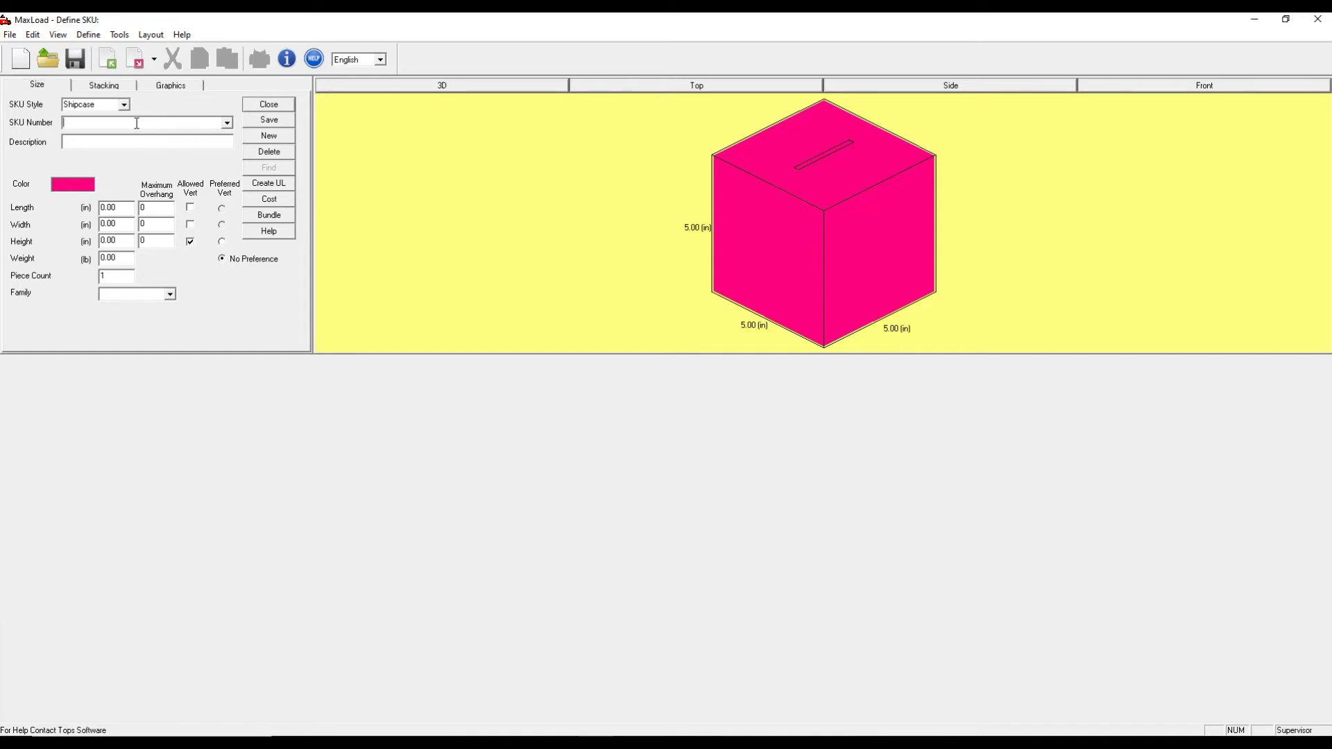
click(116, 207)
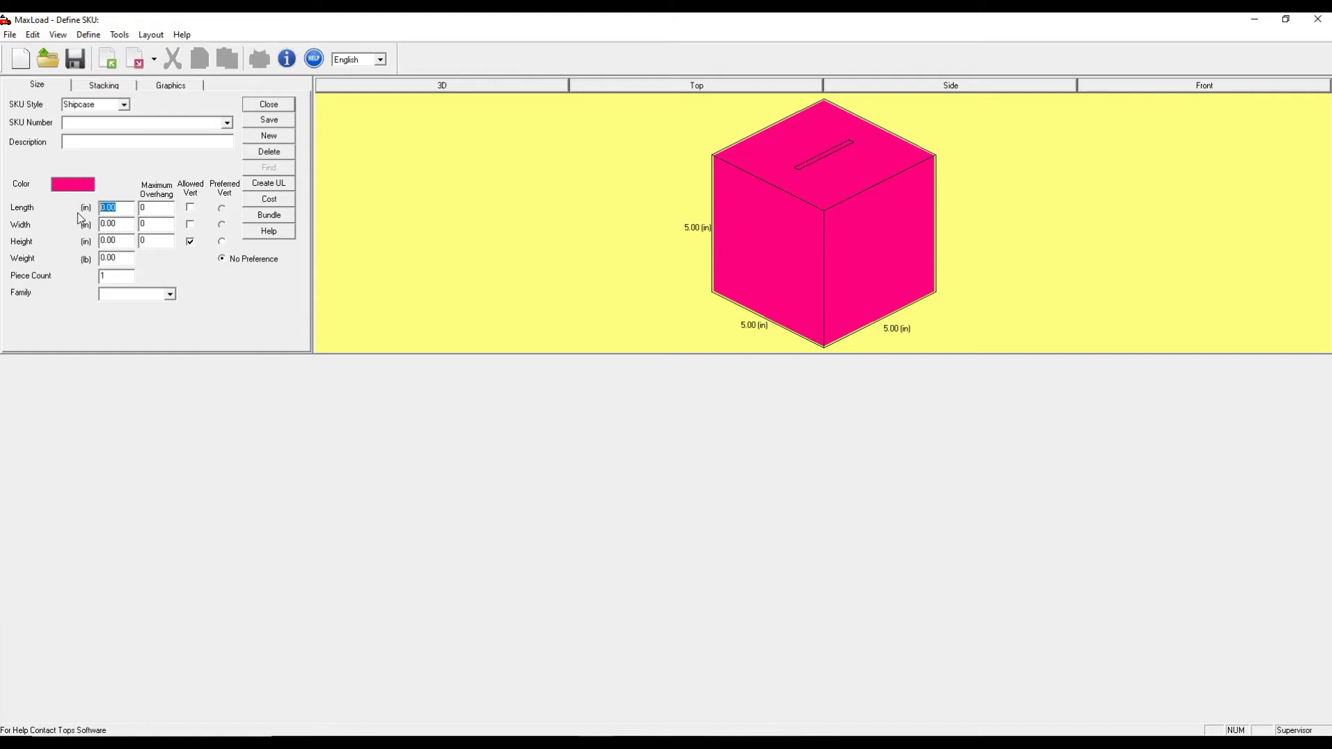
text(15.5)
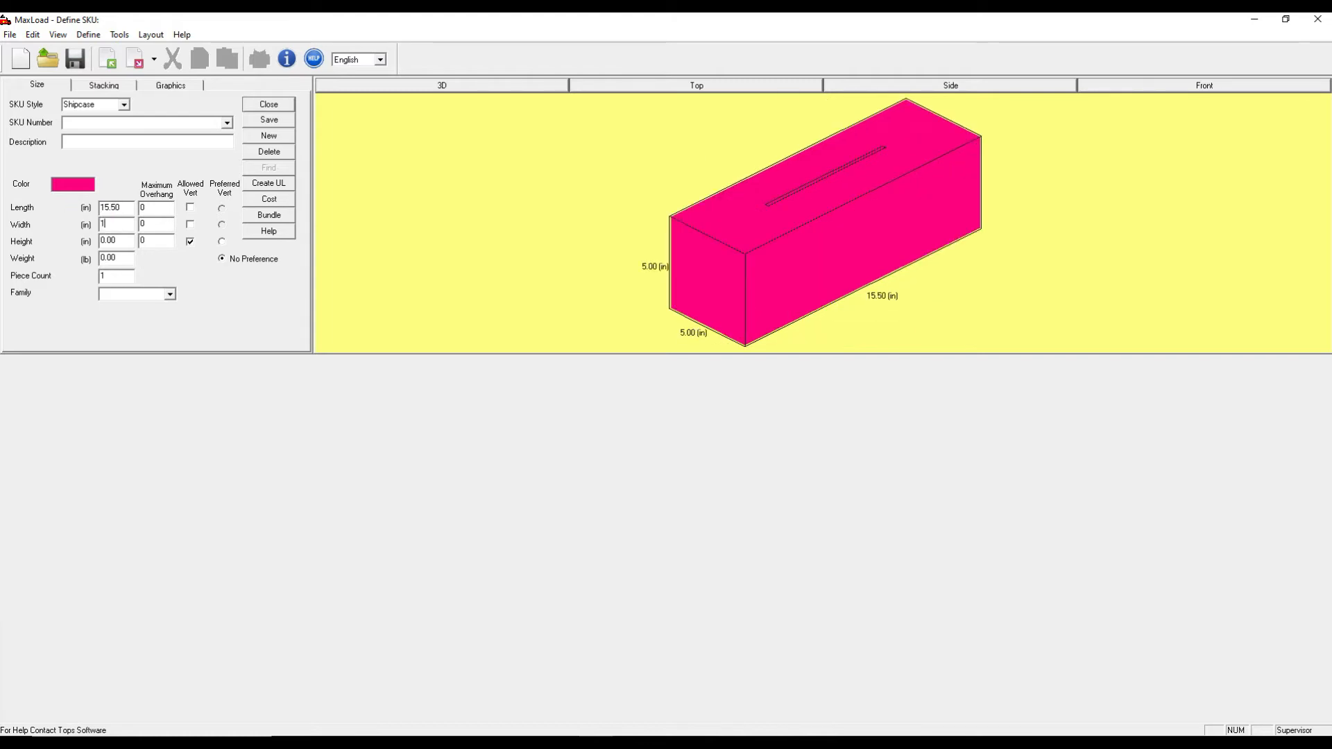
text(0.31)
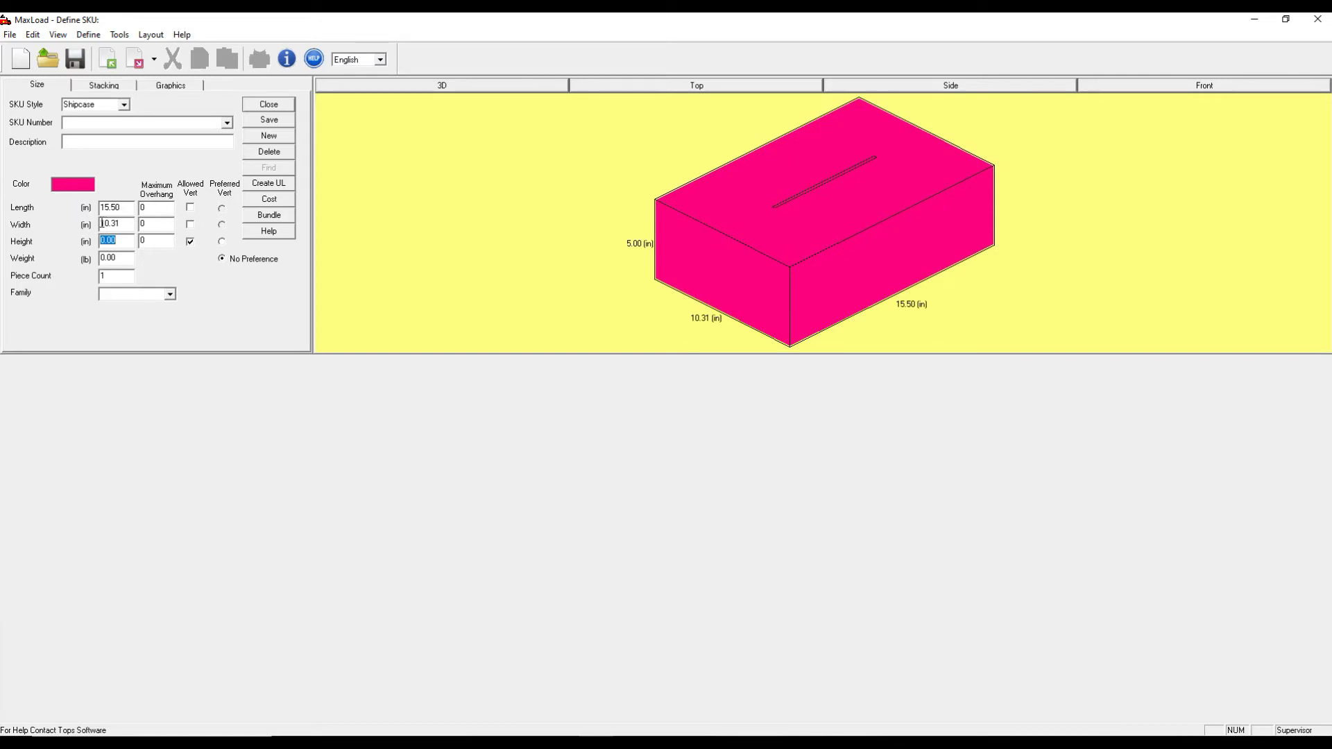
text(9.50)
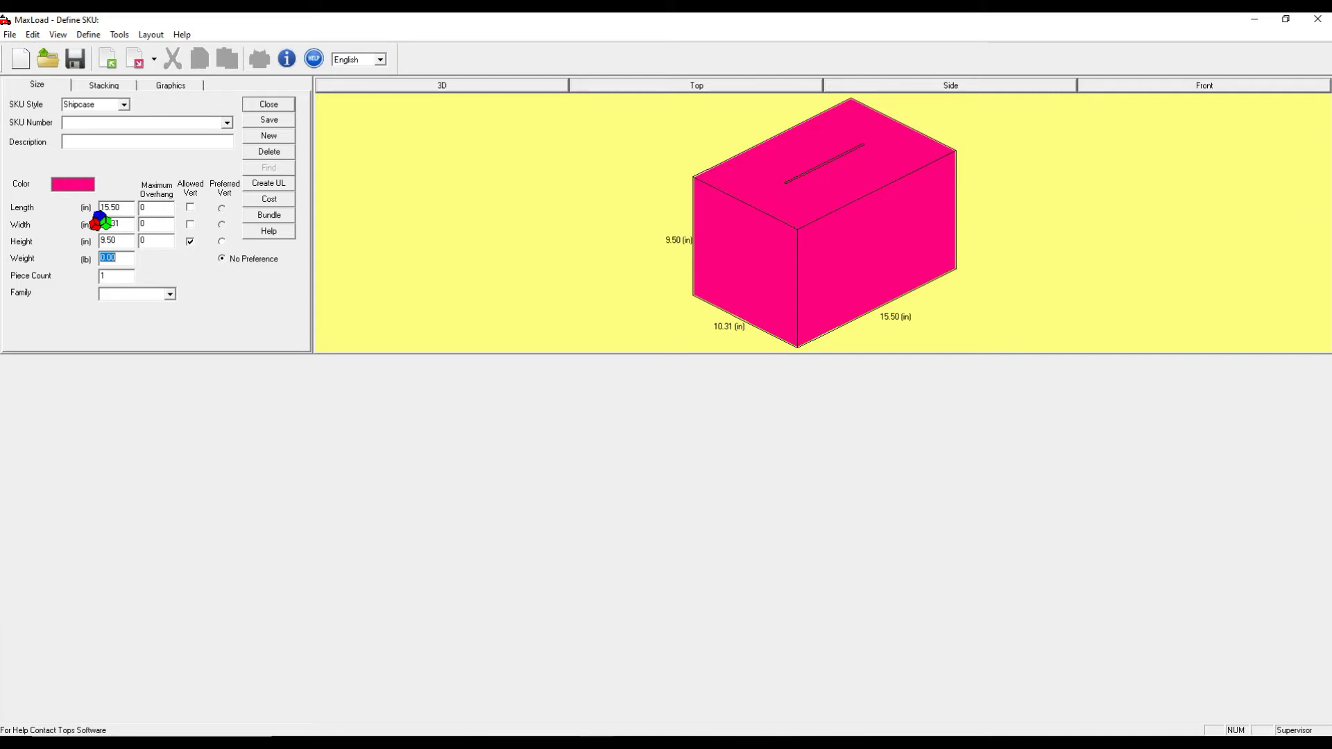
text(1.20)
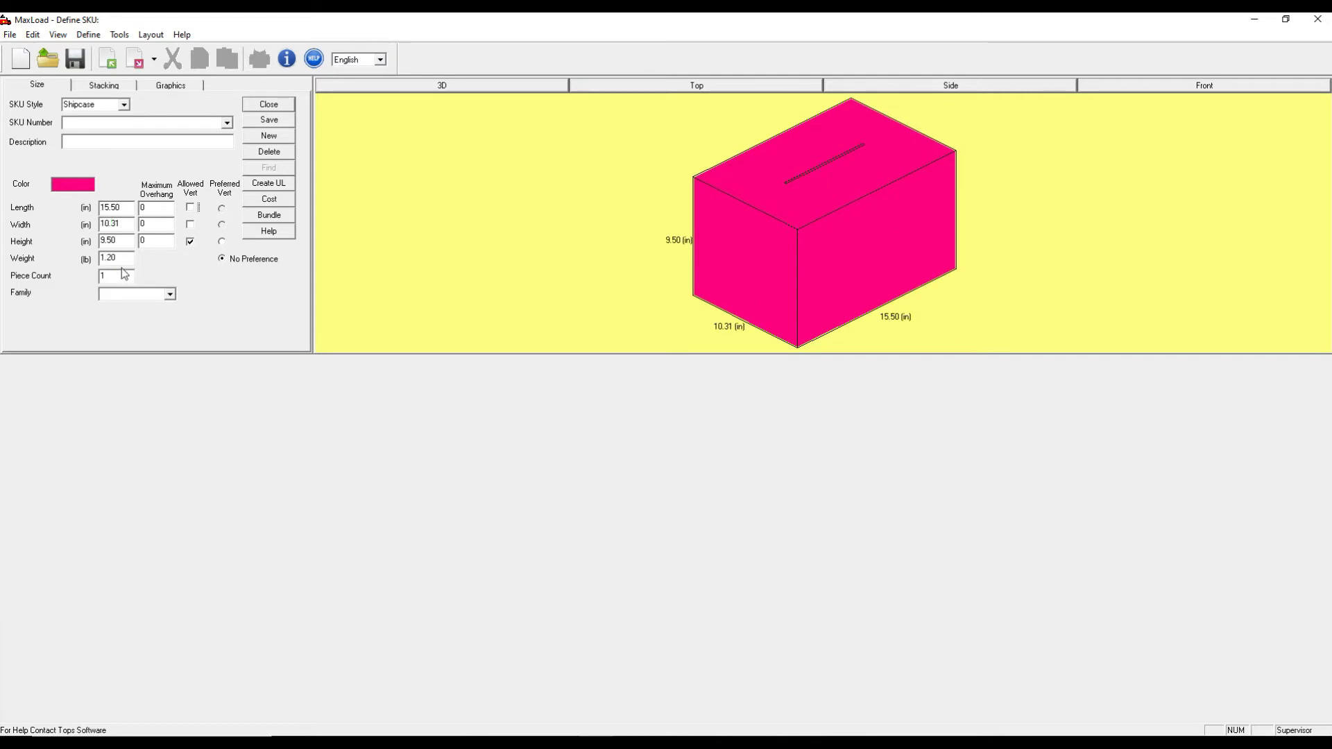
Switch the measurement units to metric and back to imperial inches and pounds.
click(379, 58)
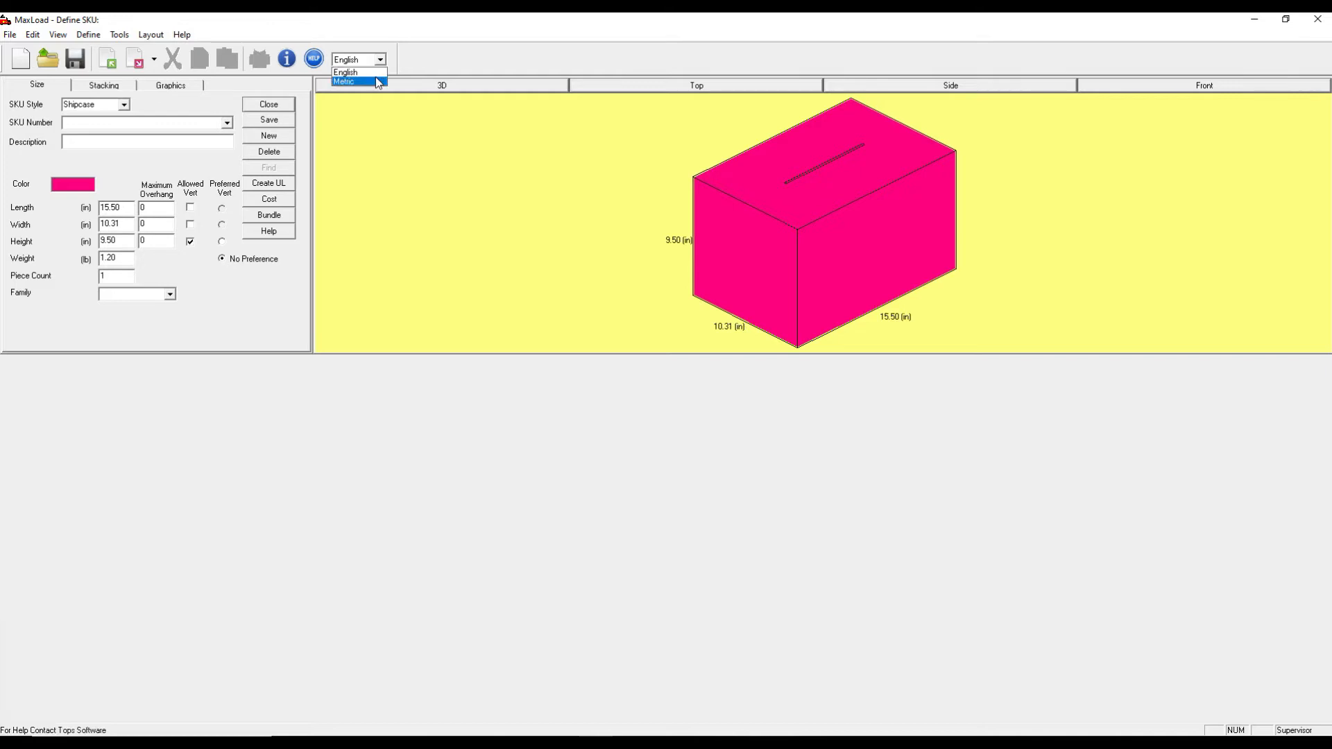
click(343, 83)
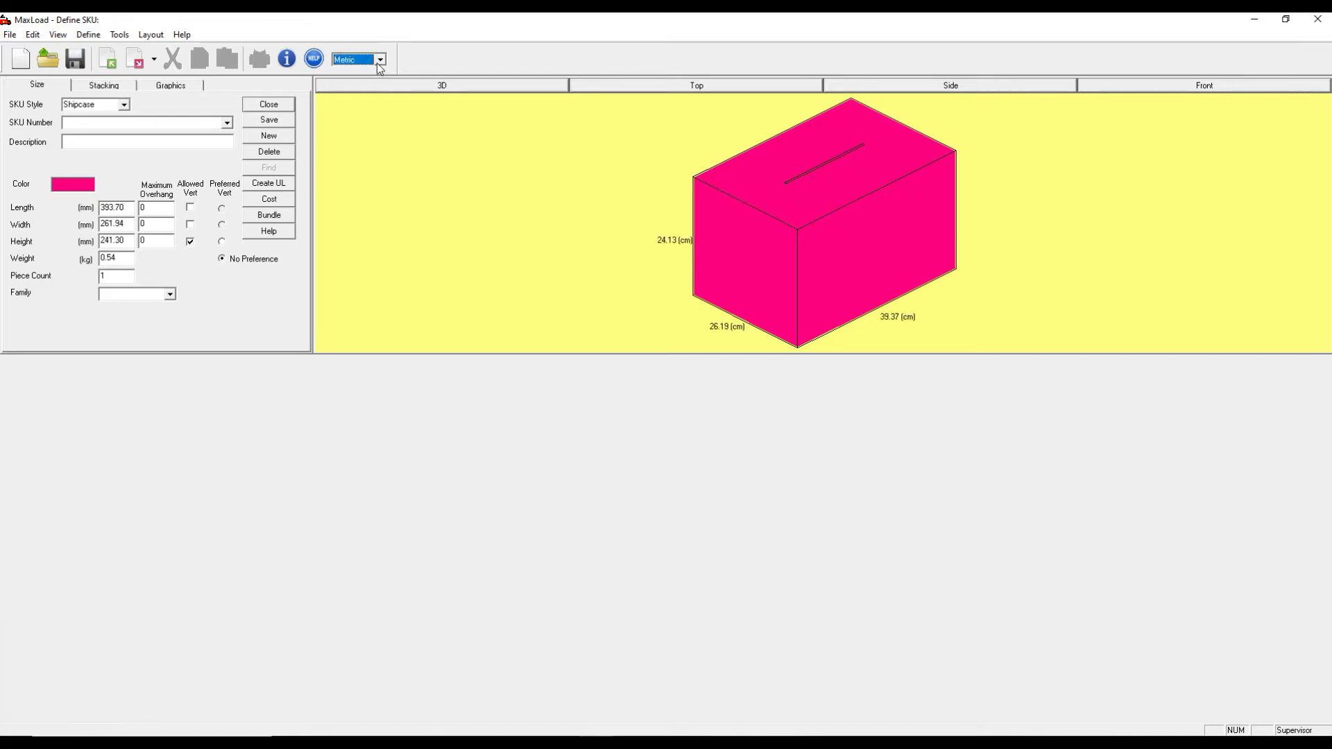
click(356, 59)
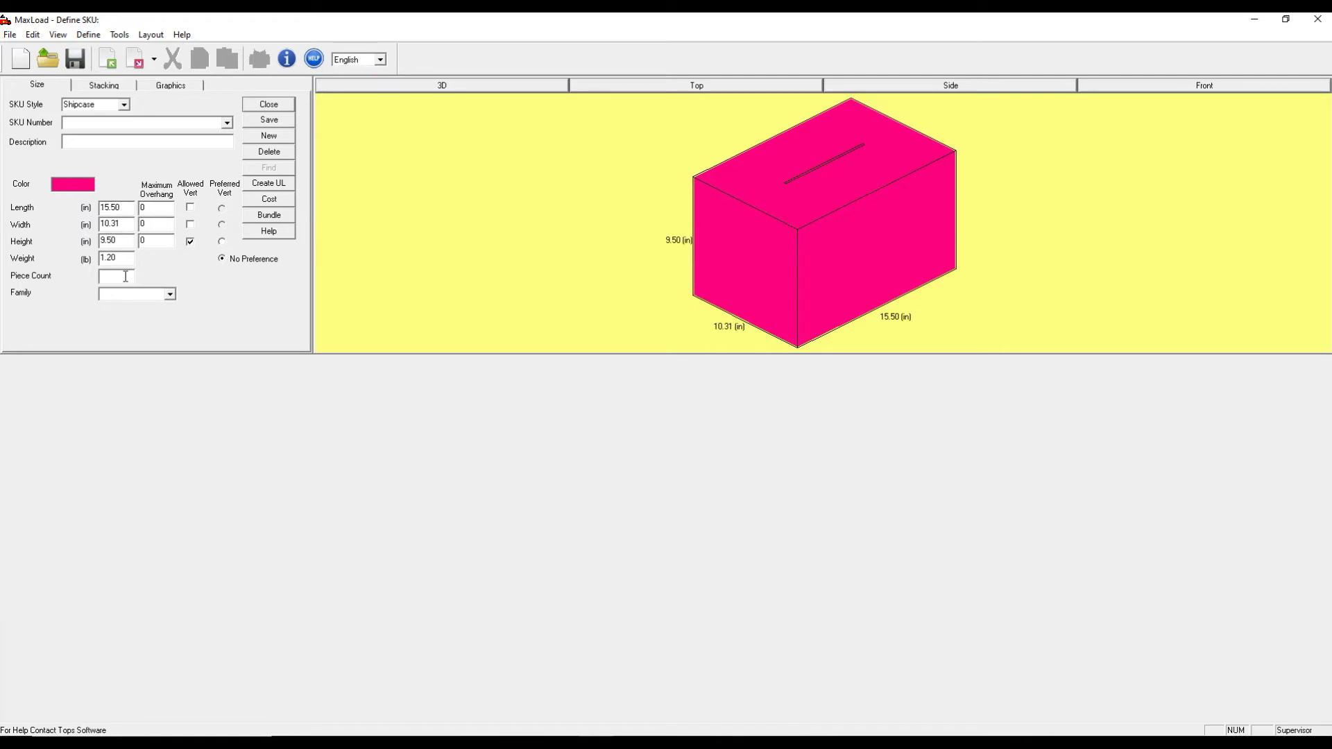
mouse_move(184, 298)
text(6)
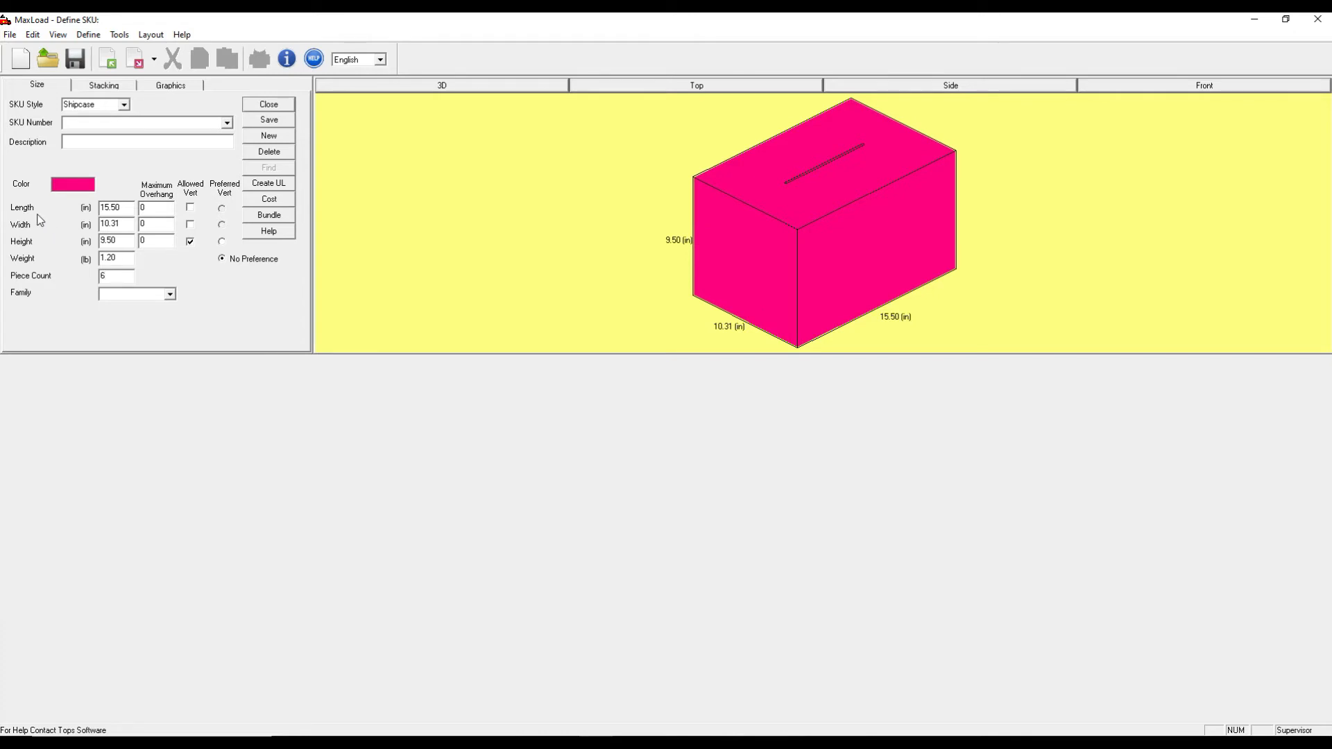
mouse_move(197, 222)
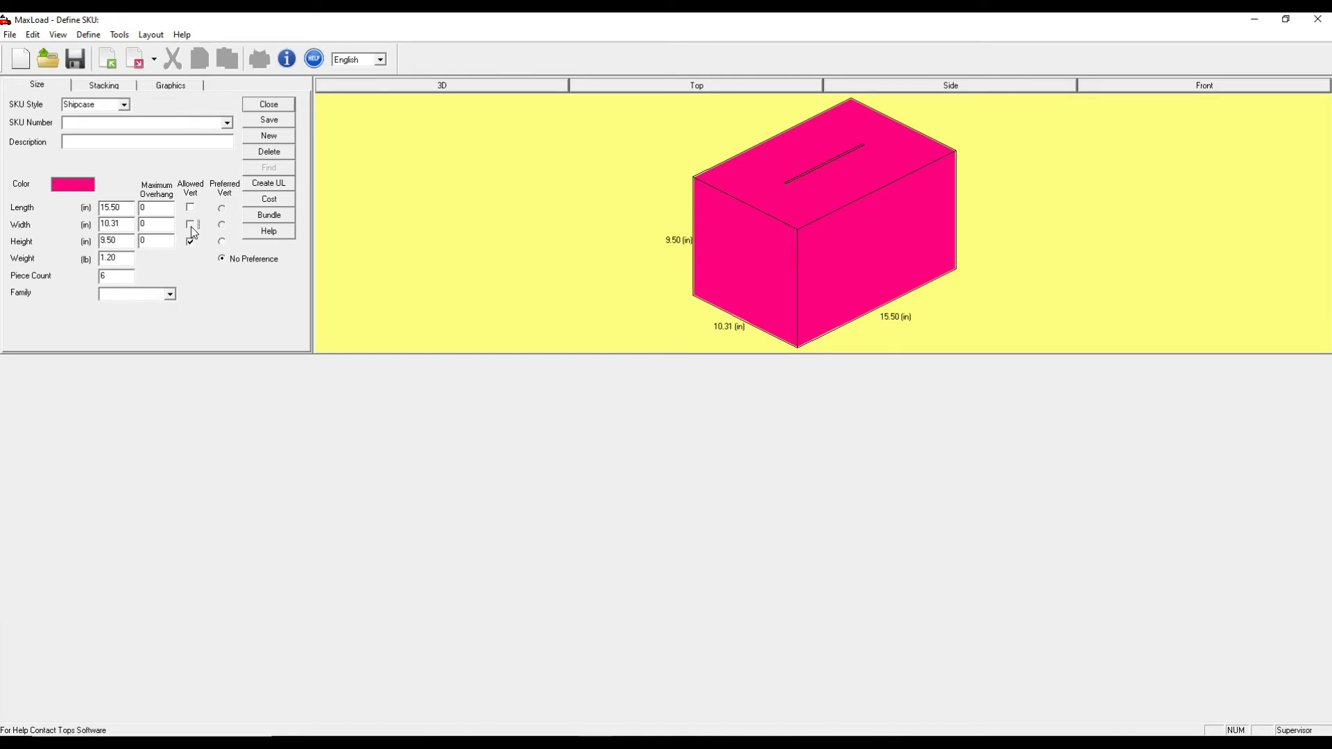
click(190, 224)
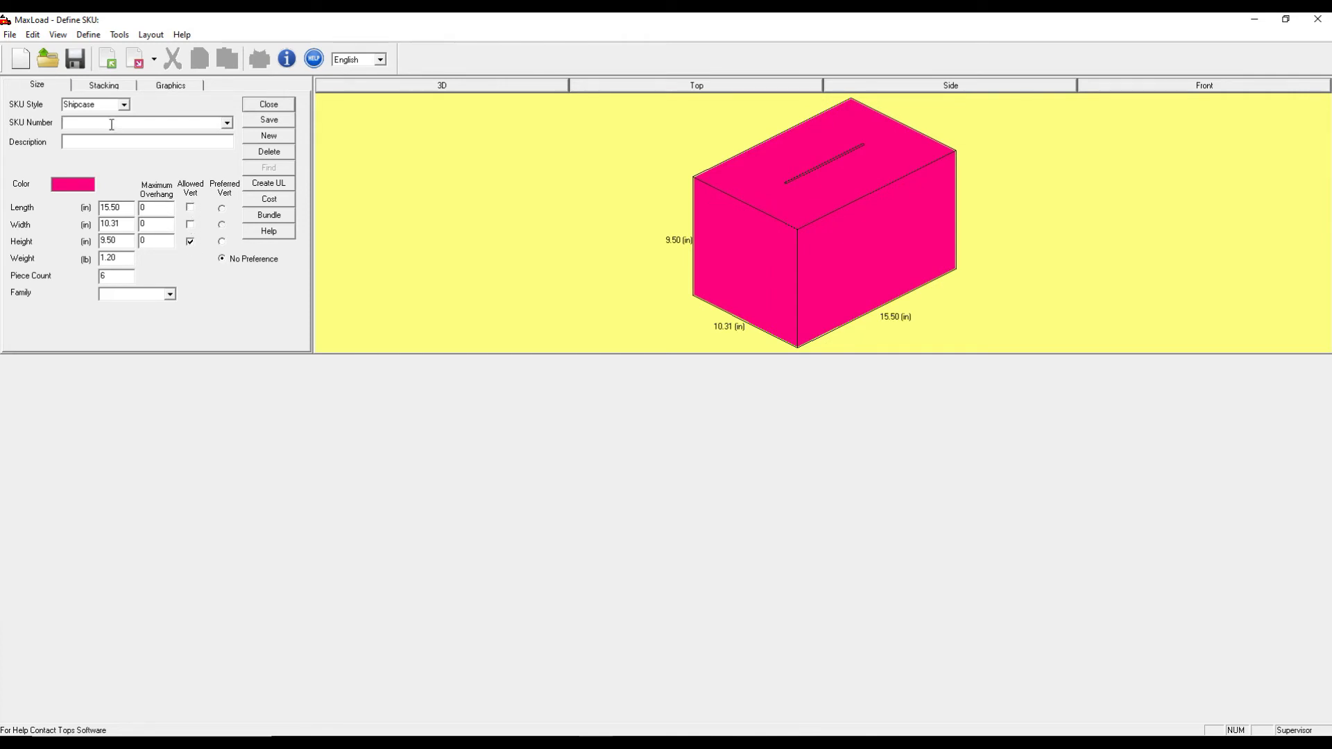
Name the shipcase SKU9876 with description 'Case Pack' and save it.
text(SKU)
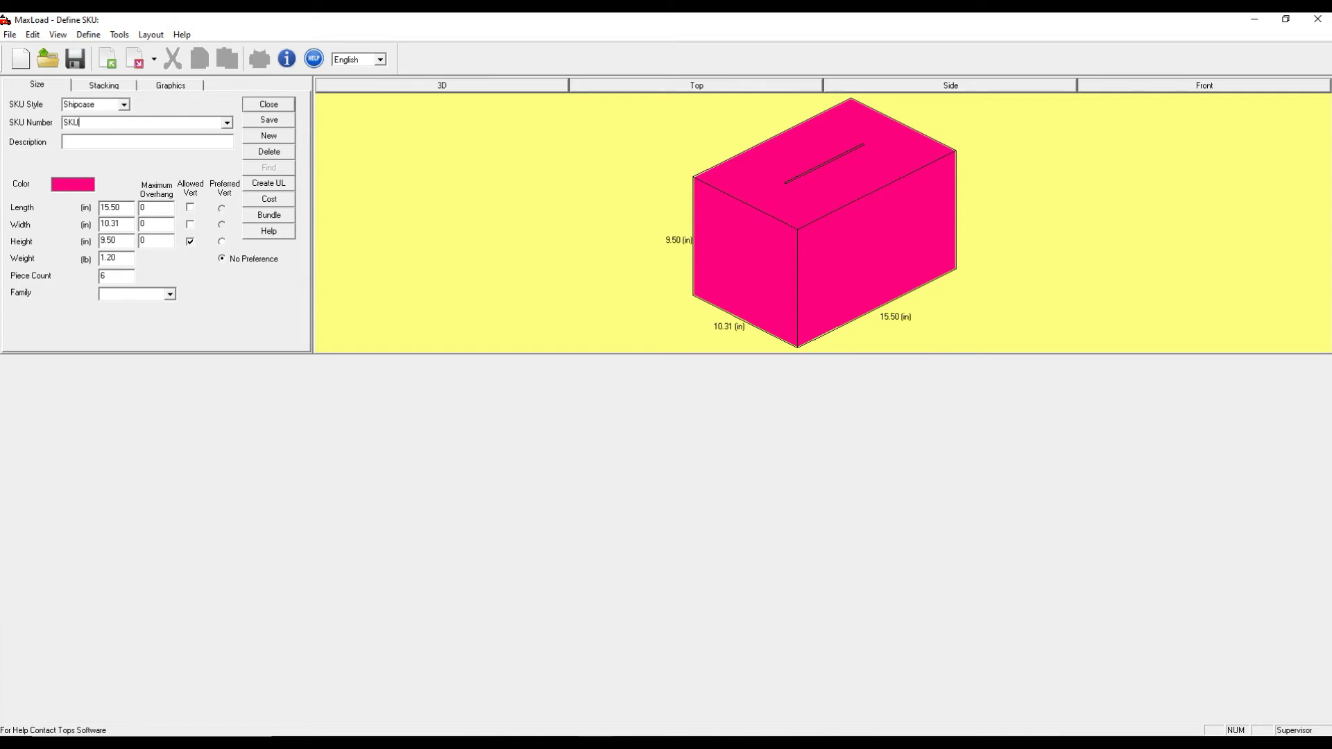
text(9876)
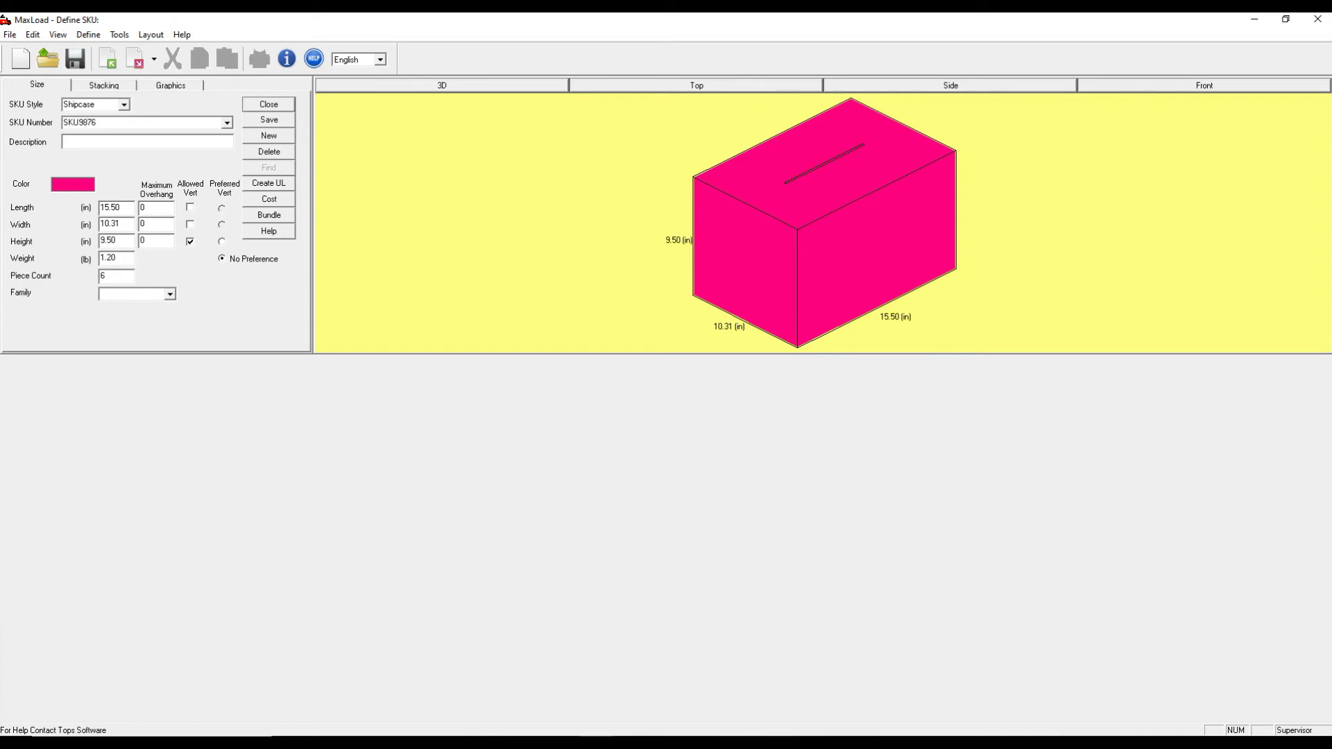
text(C)
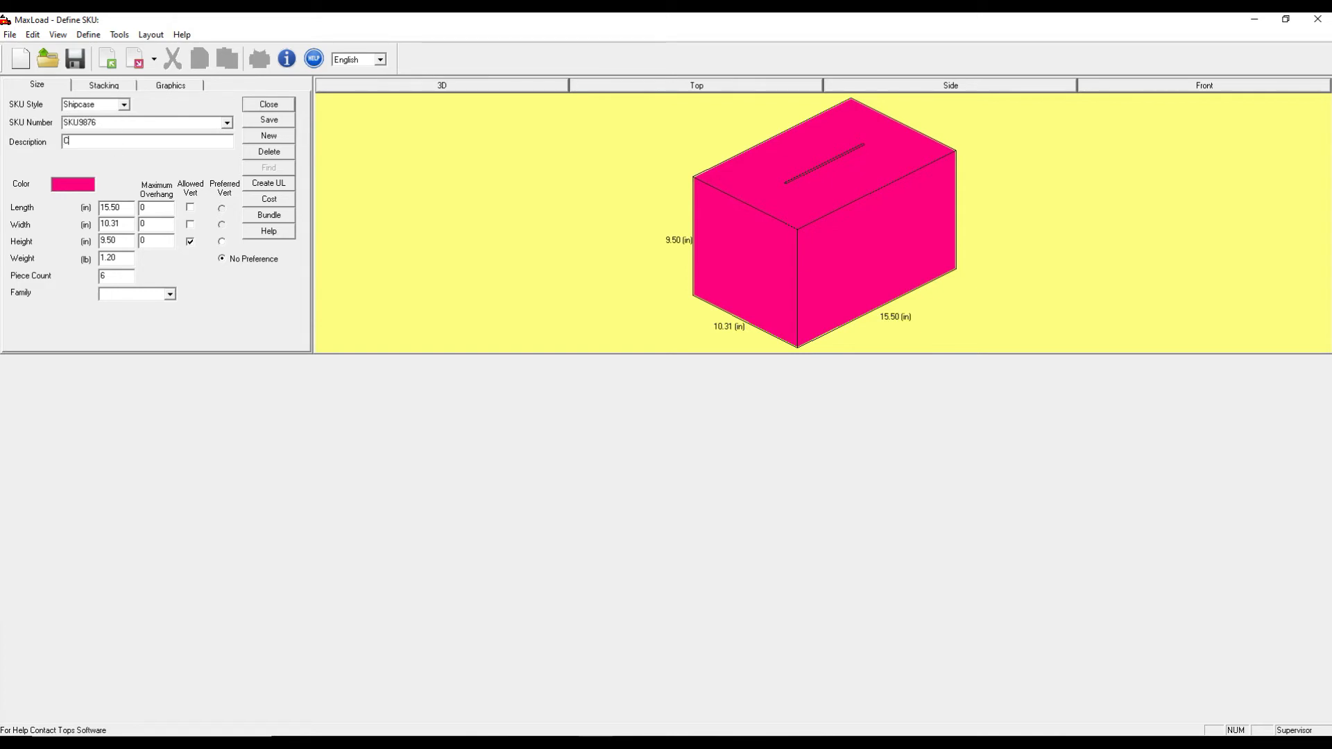
text(Case Pack)
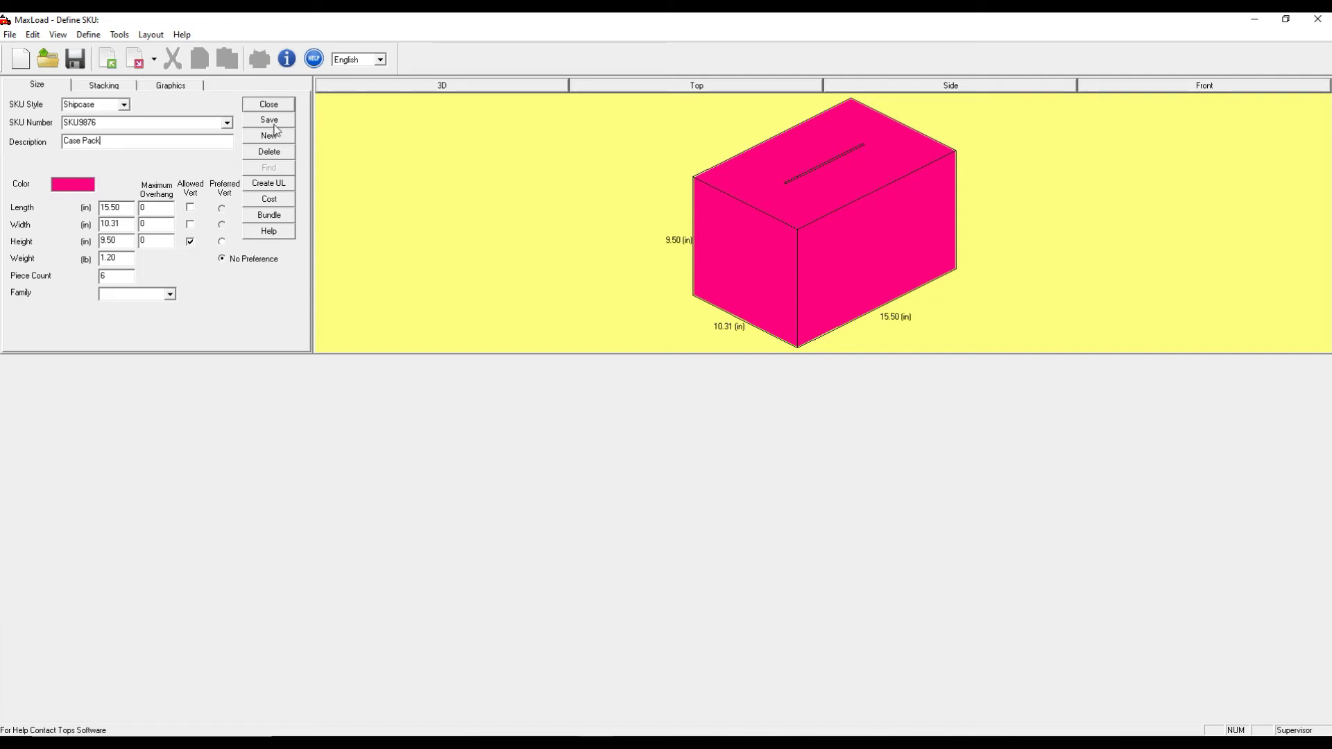
click(268, 119)
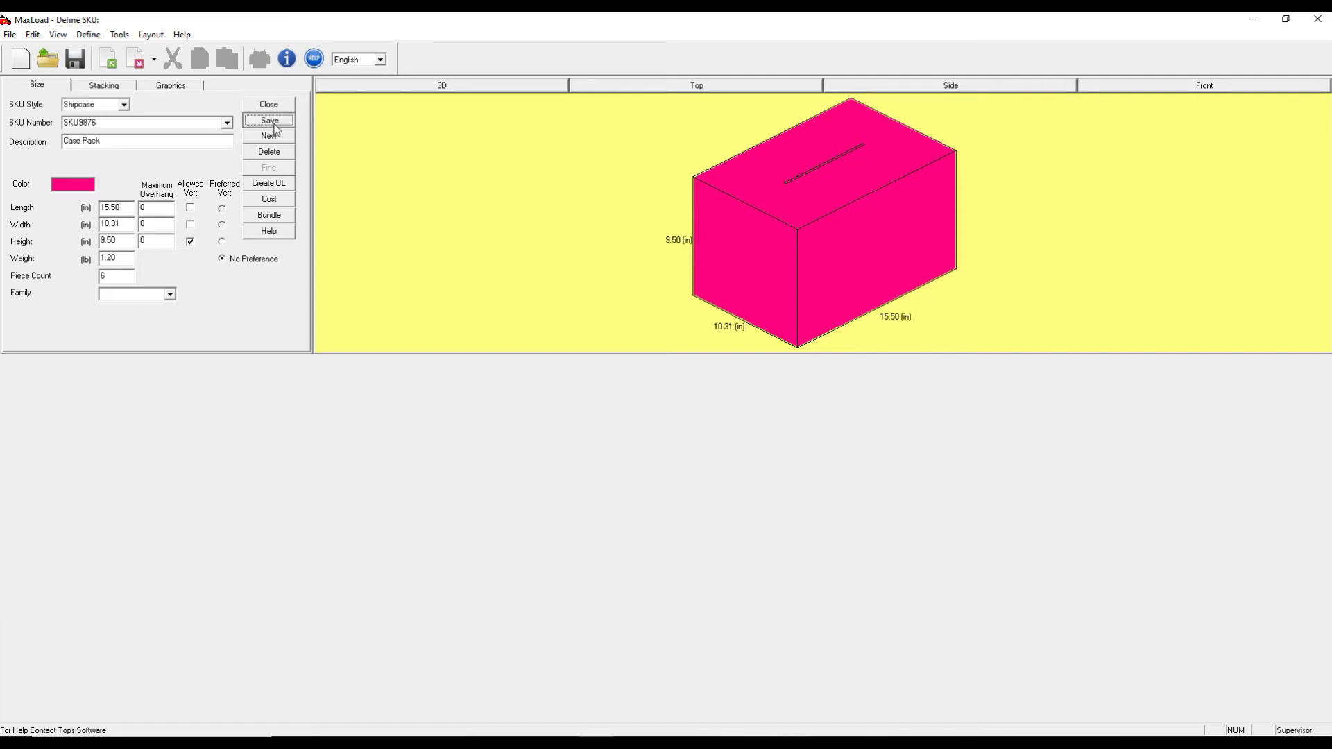
click(267, 135)
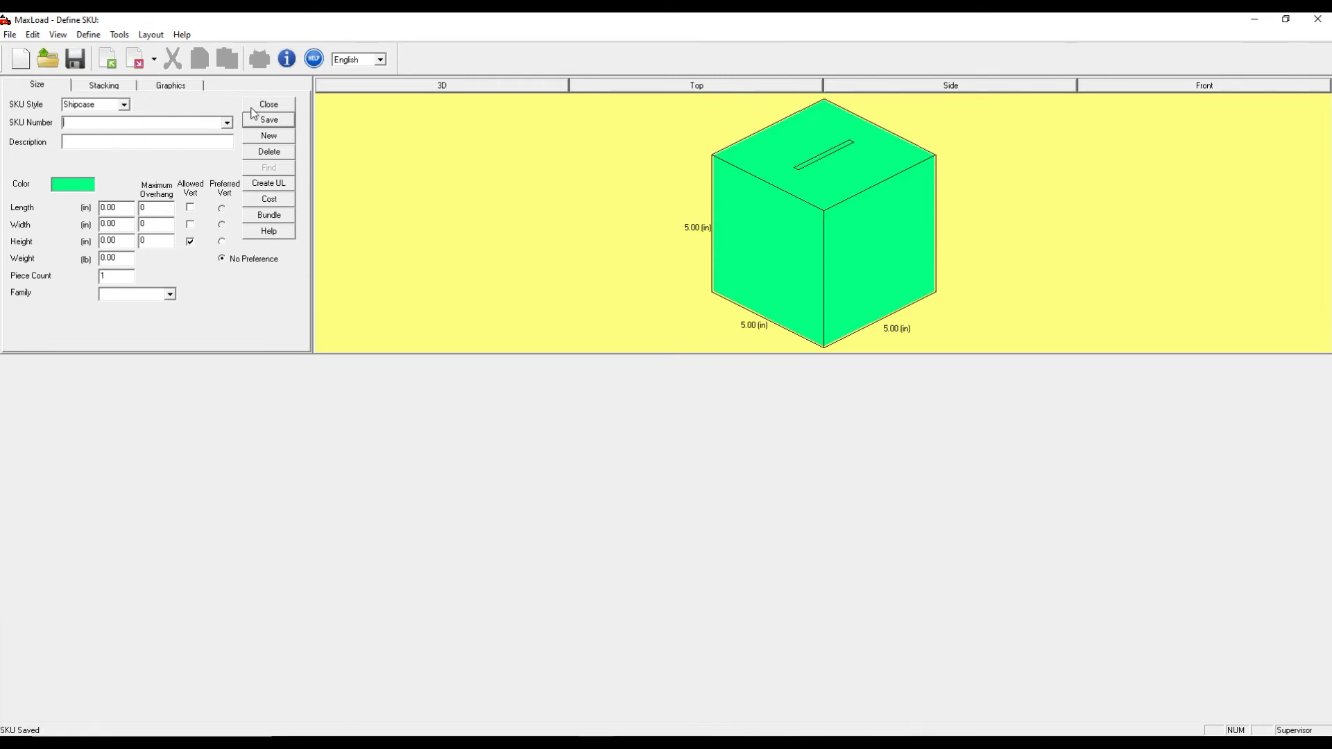
Leave the SKU definition and start a new untitled truck manifest.
click(267, 104)
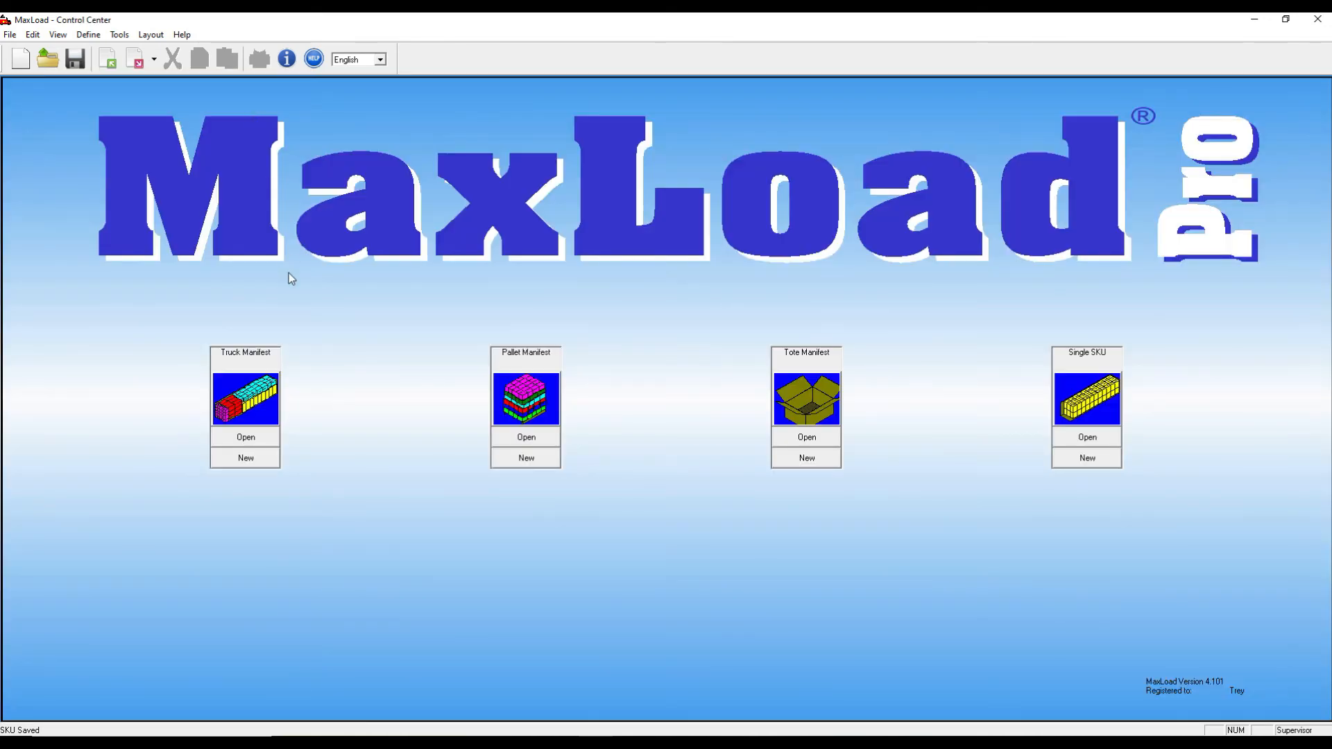
mouse_move(222, 461)
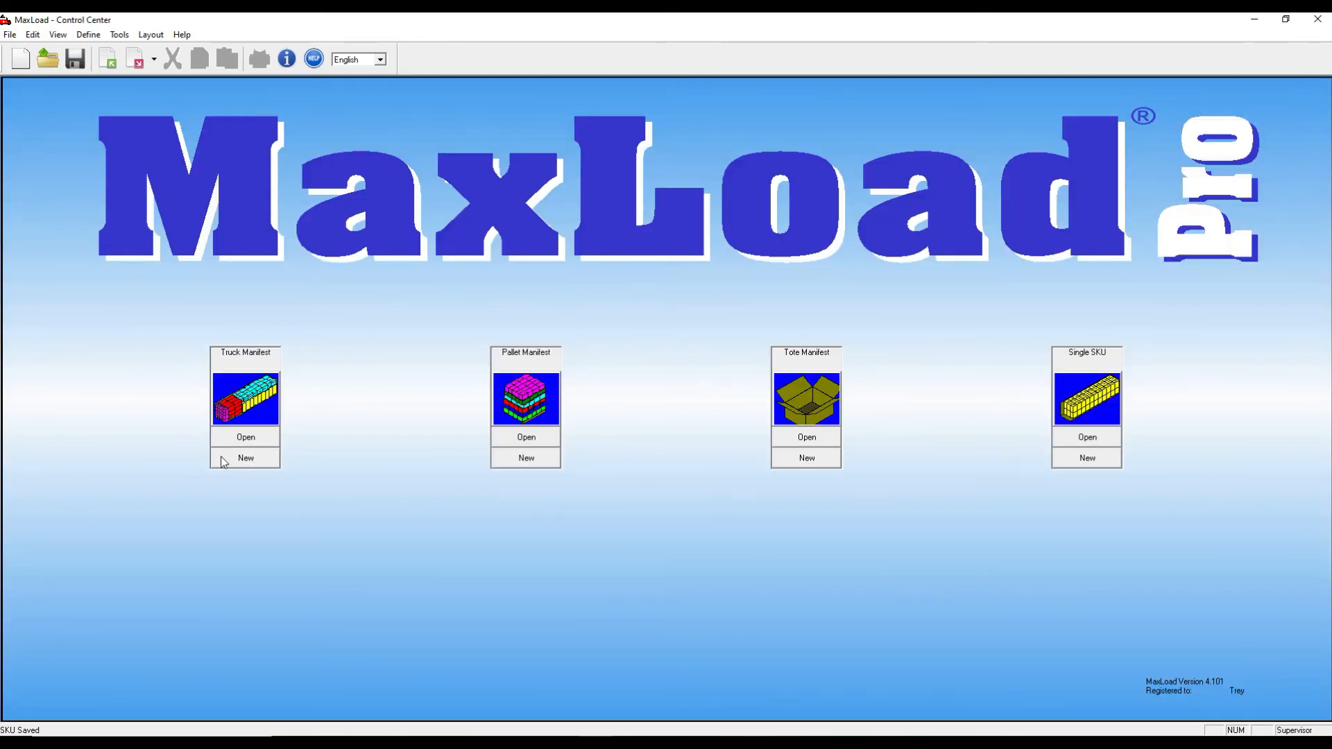
click(244, 458)
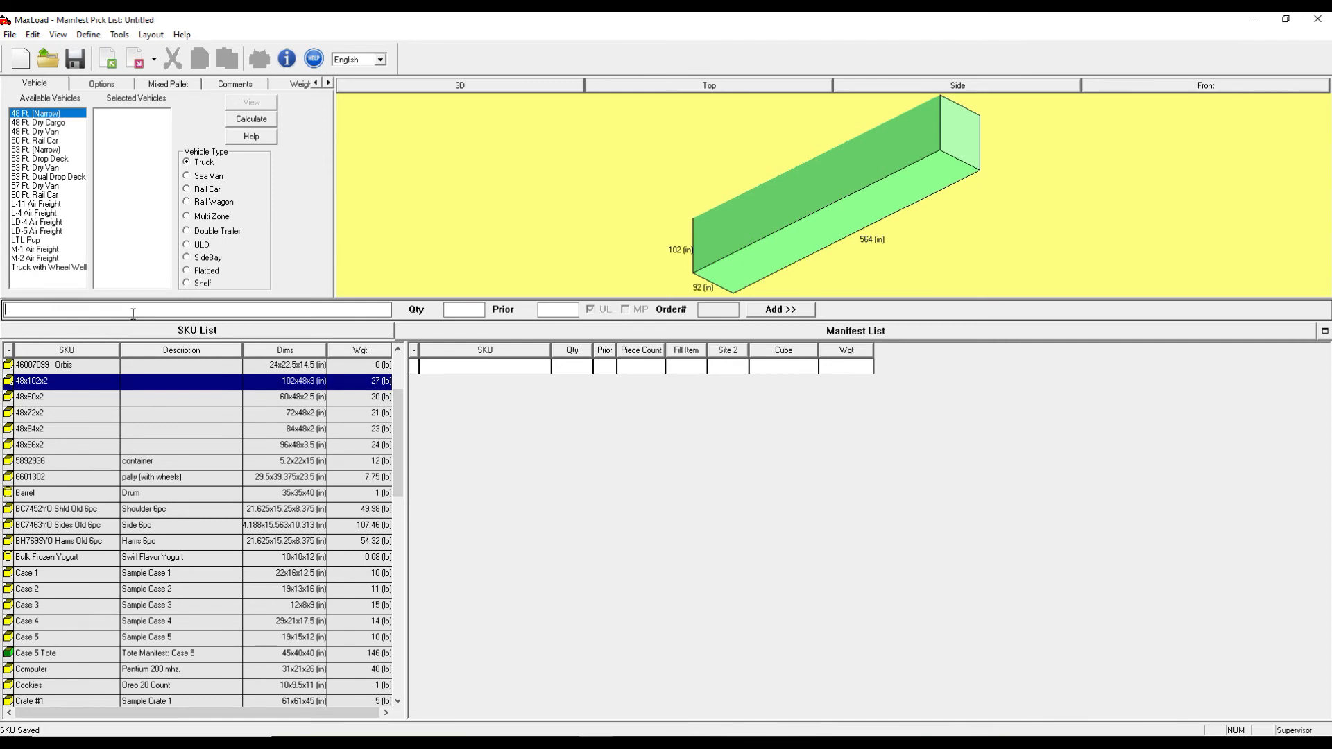
Add SKU9876 to the manifest with a quantity of 150 cases.
text(SKU)
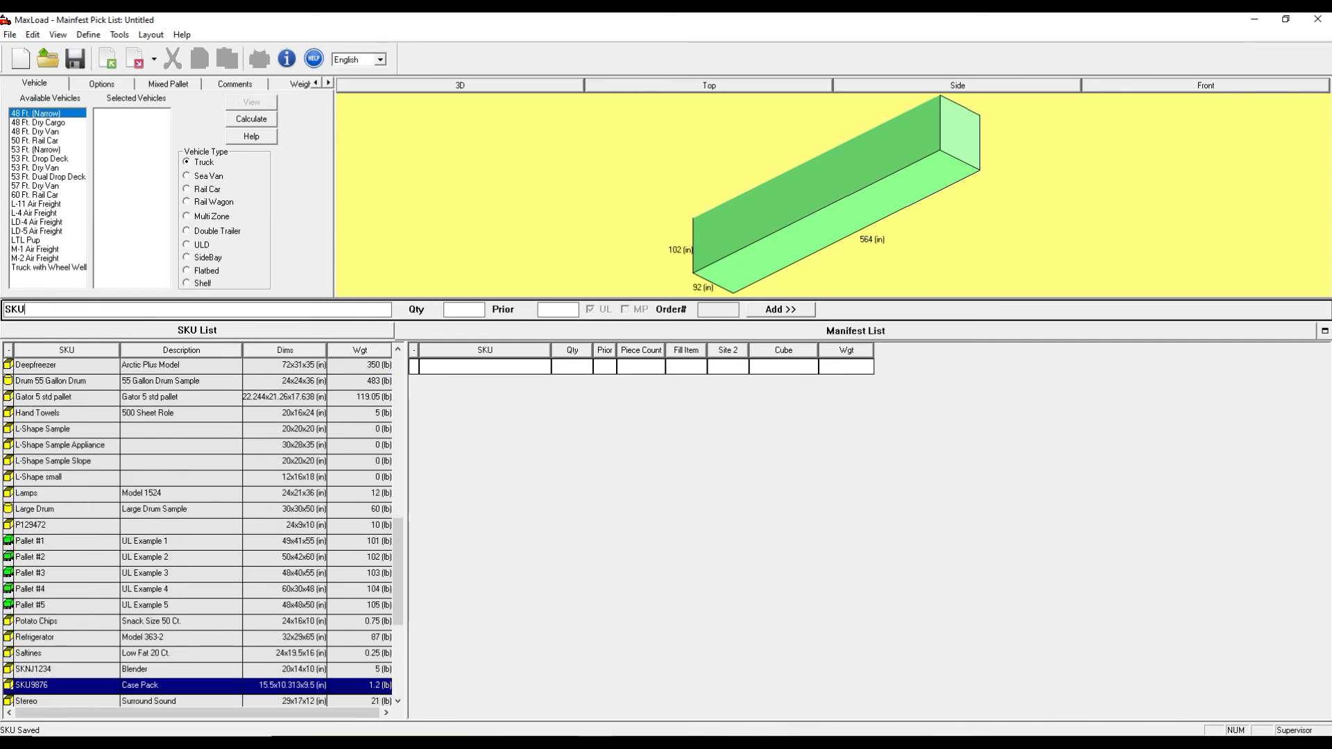
click(777, 308)
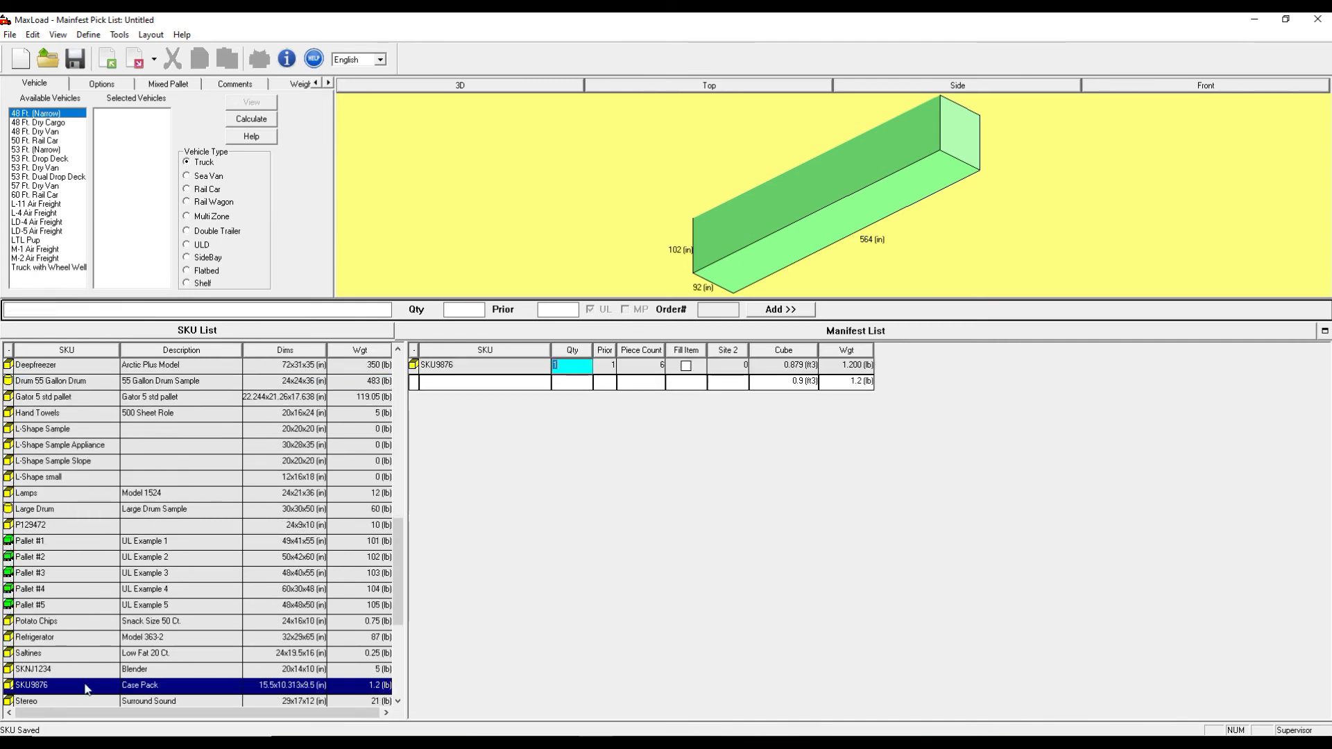
mouse_move(606, 369)
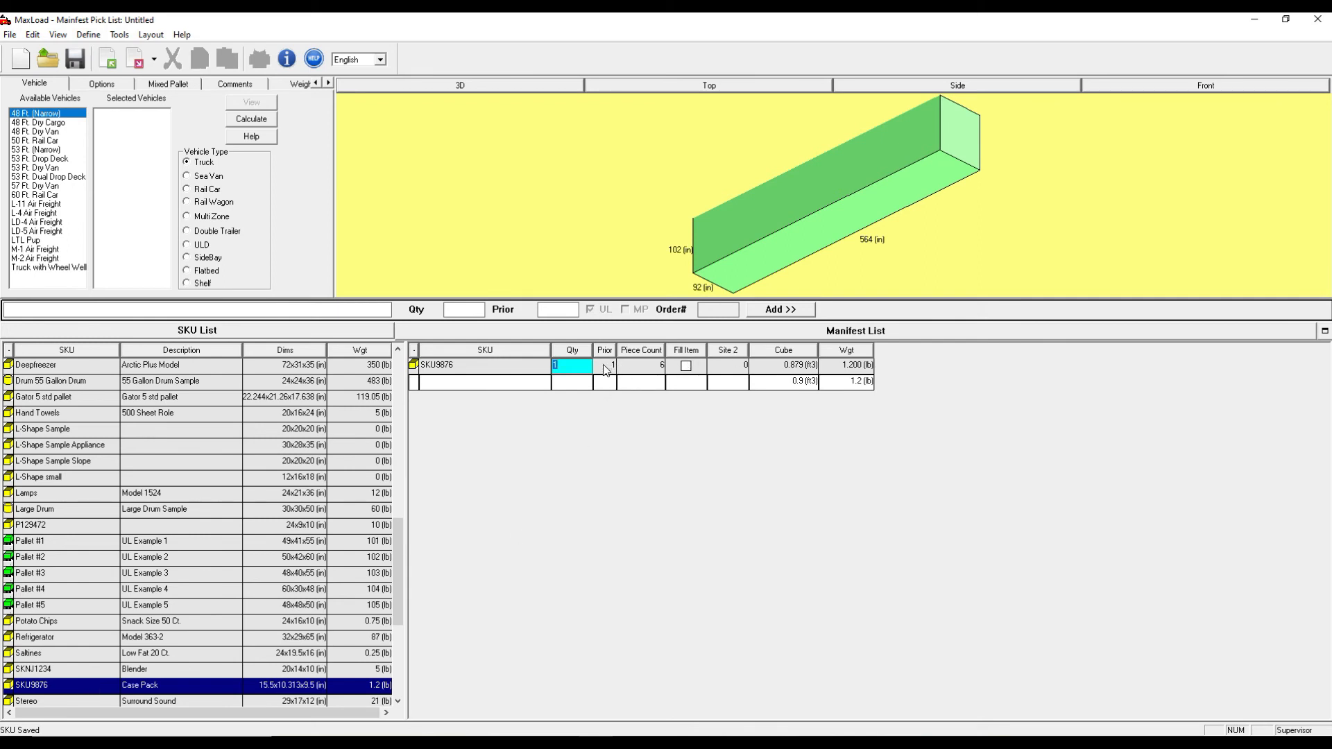
text(50)
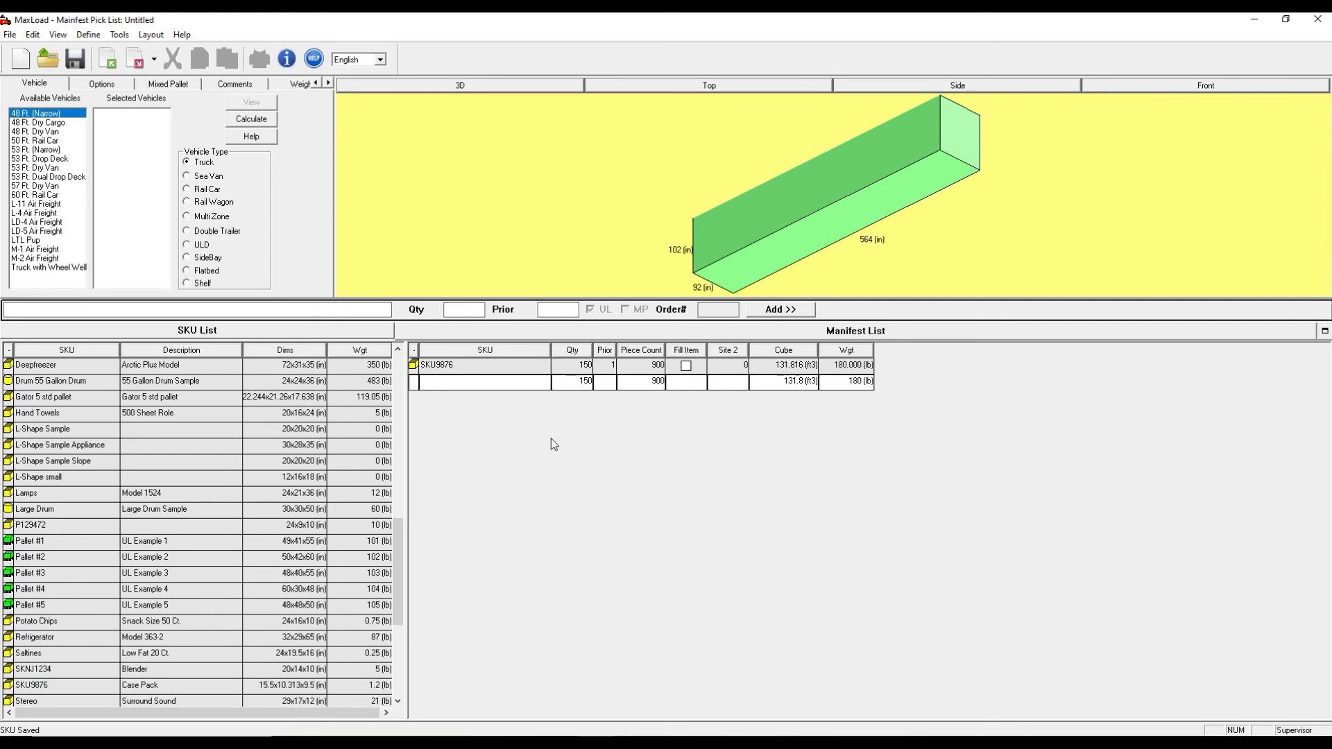
Choose the 53 ft dry van and calculate the load plan.
click(36, 168)
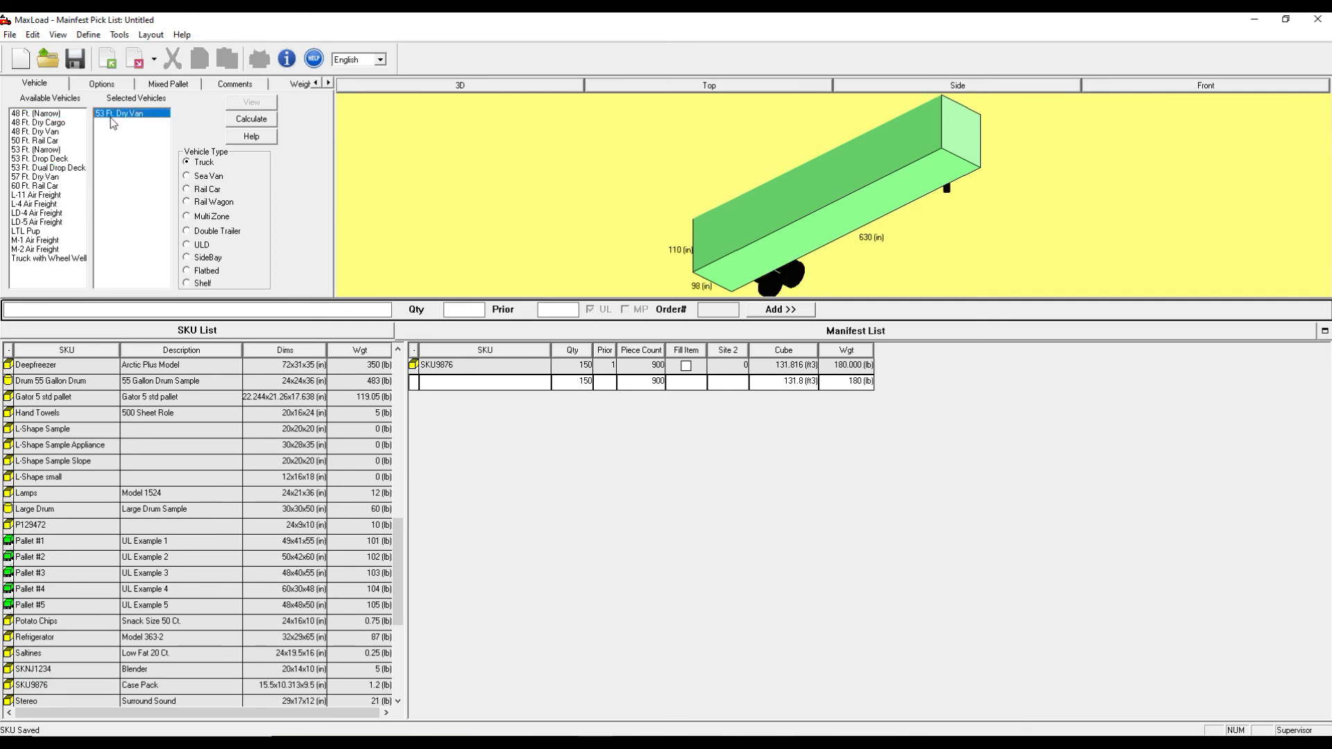
click(100, 83)
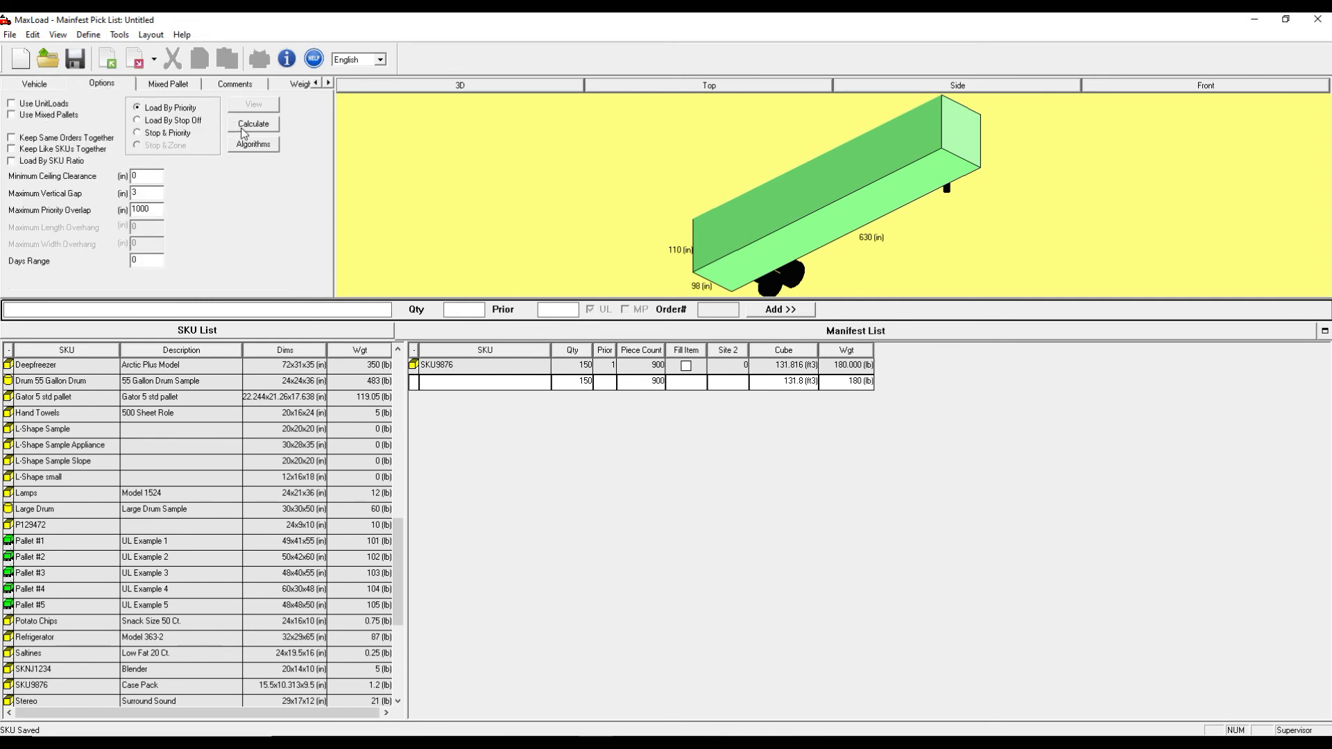
click(252, 124)
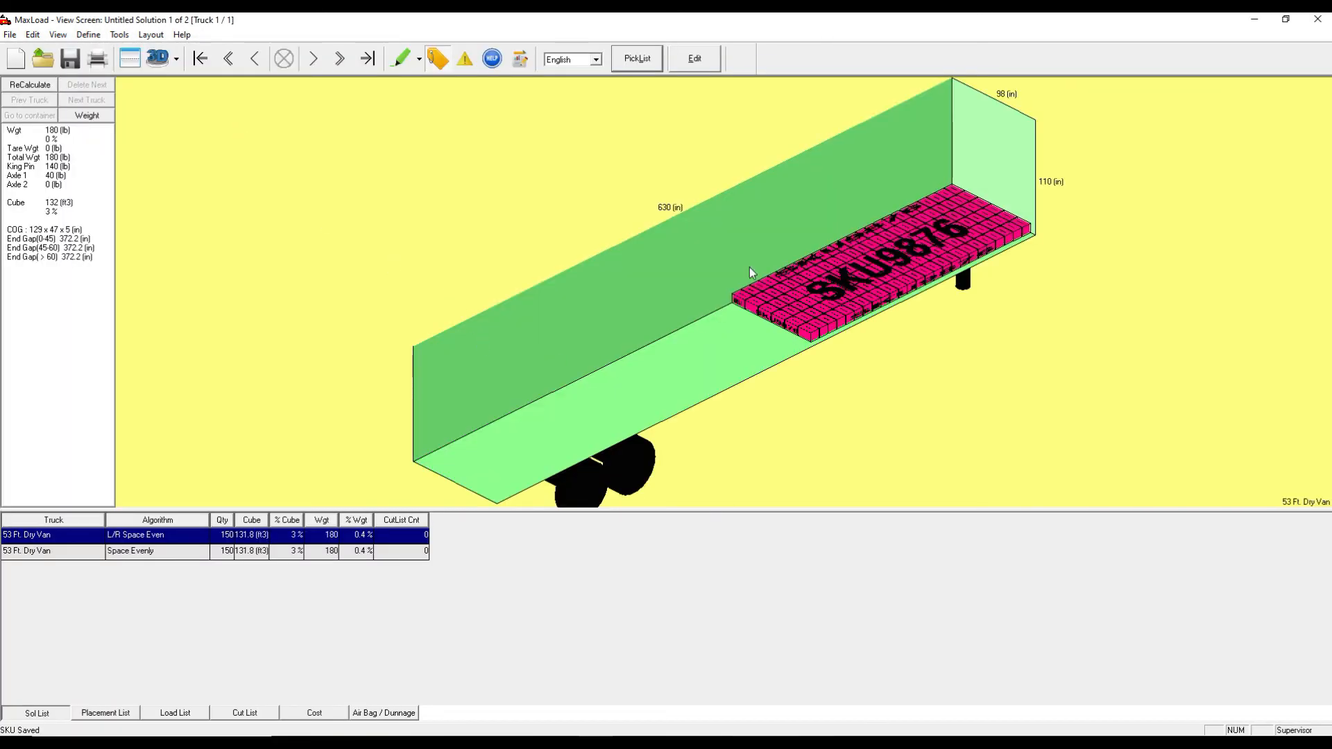